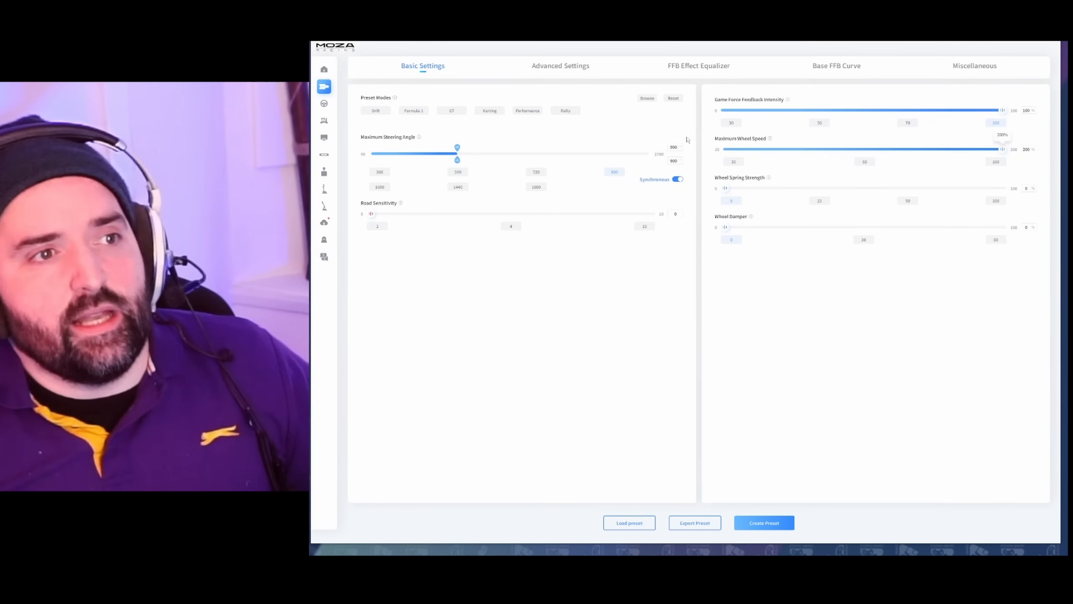
- Go to the wheelbase settings and bring up the FFB Effect Equalizer
left_click(323, 70)
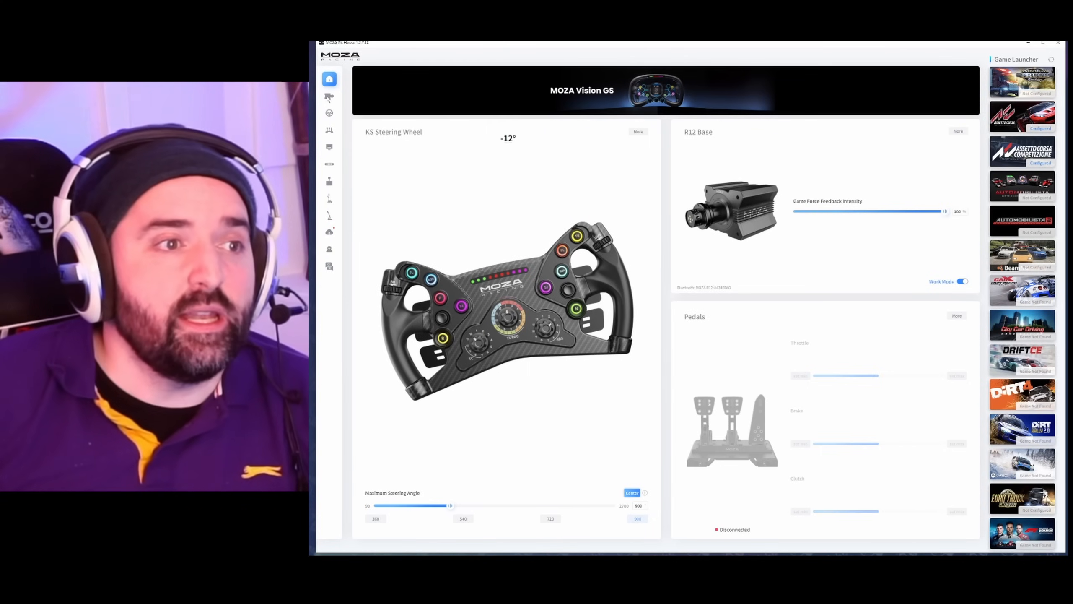
left_click(329, 95)
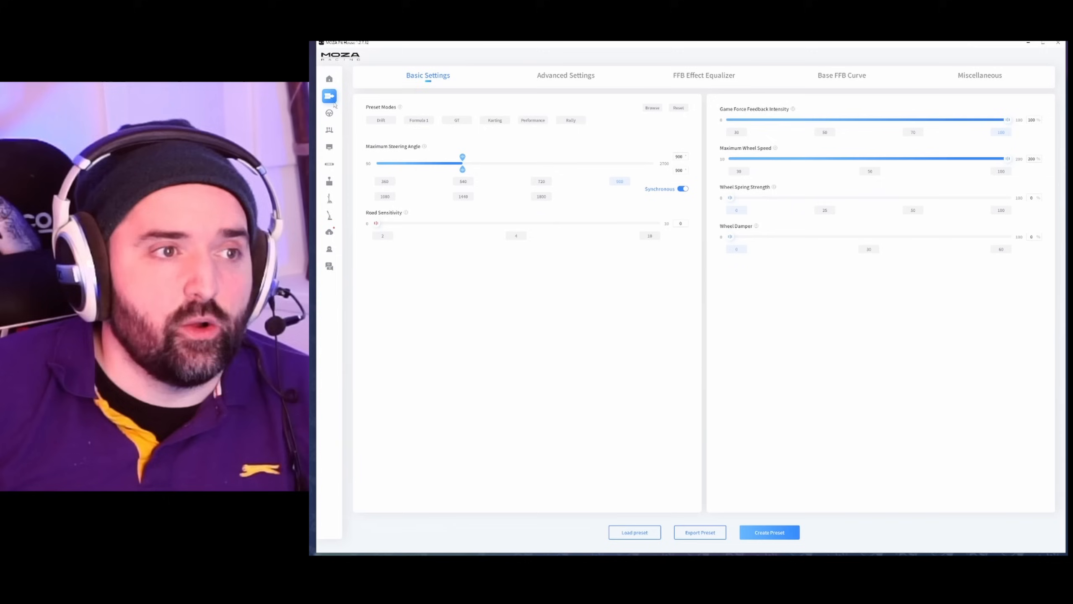
mouse_move(446, 85)
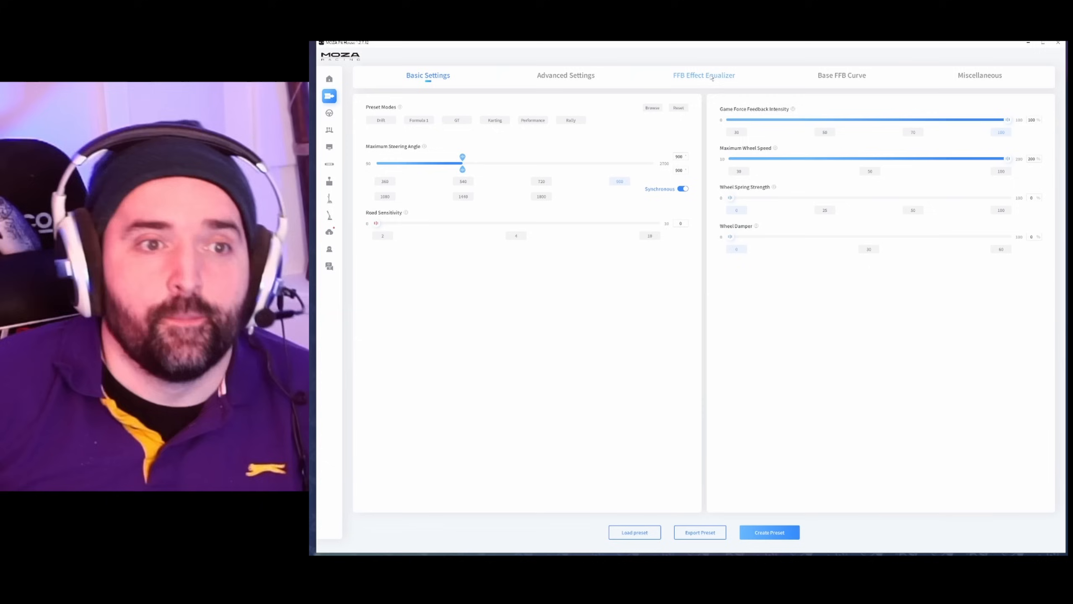
left_click(704, 75)
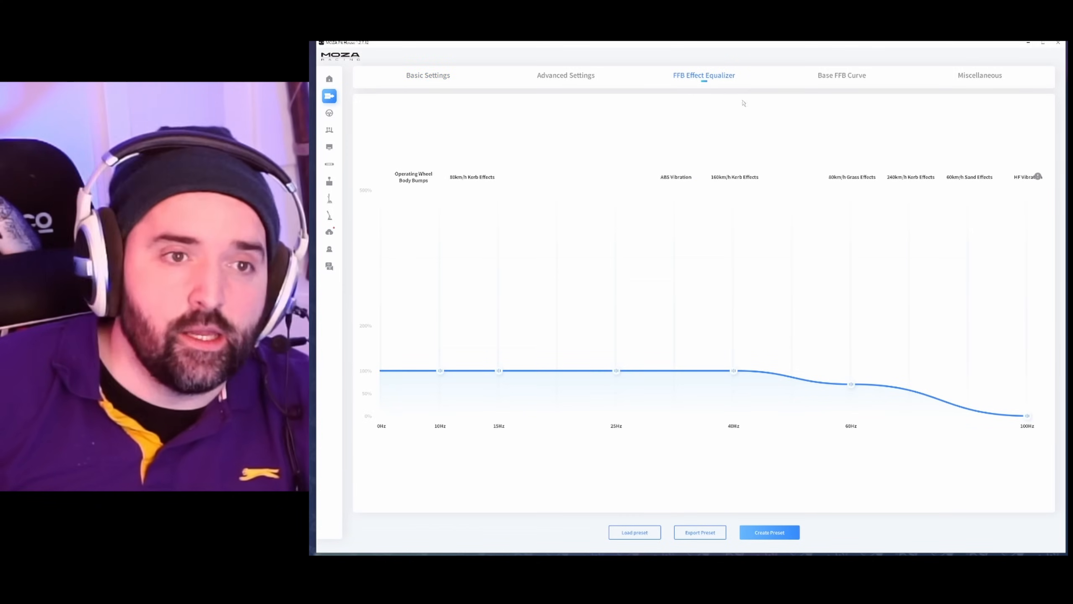
- Flatten the 60Hz, 100Hz and 10Hz bands so the whole curve sits at 100%
left_click_drag(850, 384, 850, 374)
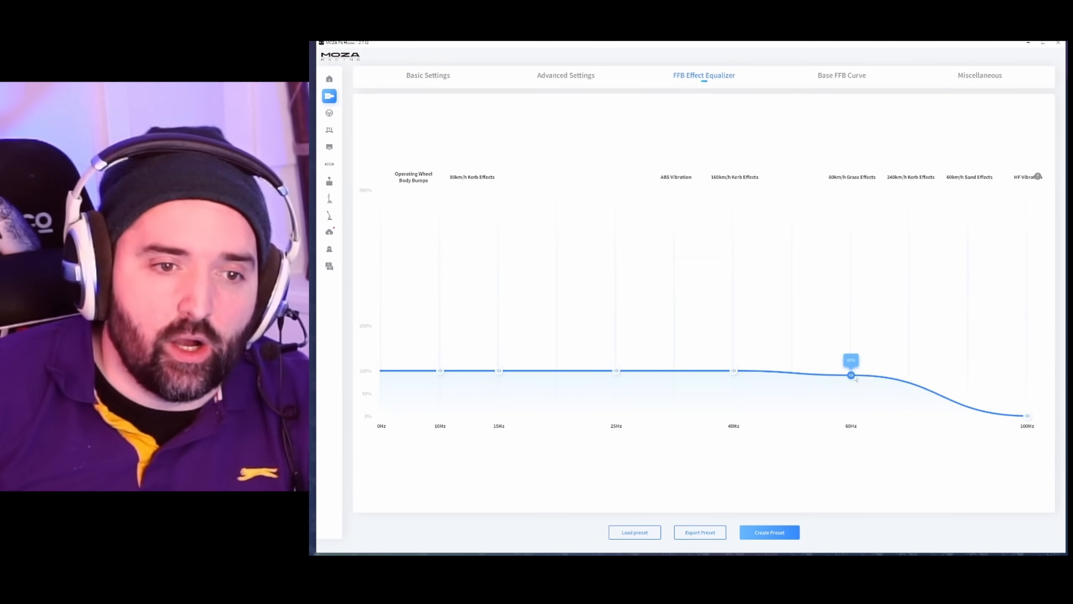
left_click_drag(1027, 415, 1027, 370)
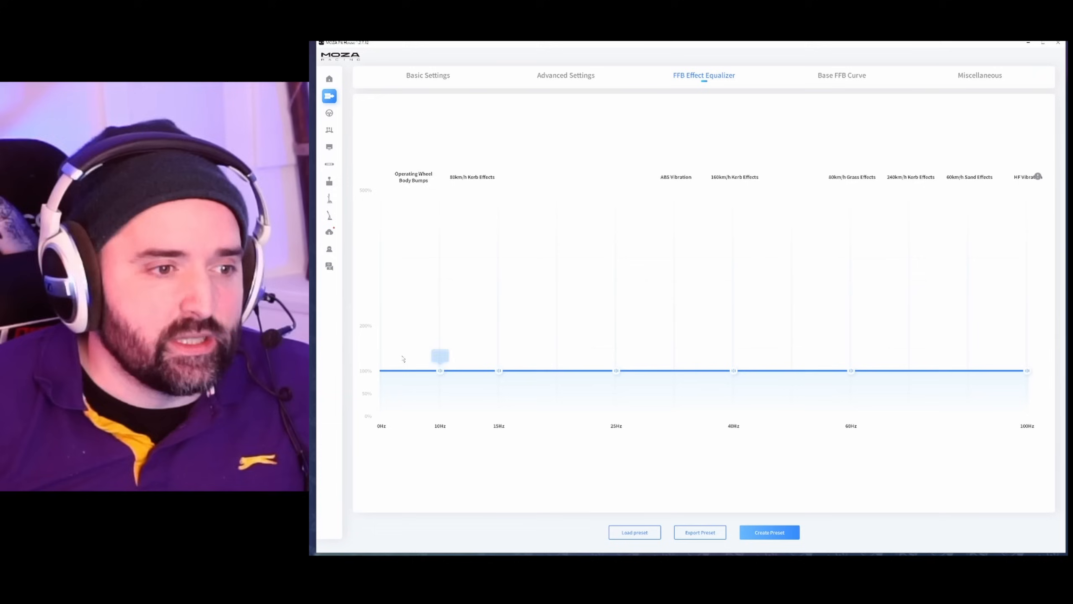
left_click_drag(440, 357, 440, 370)
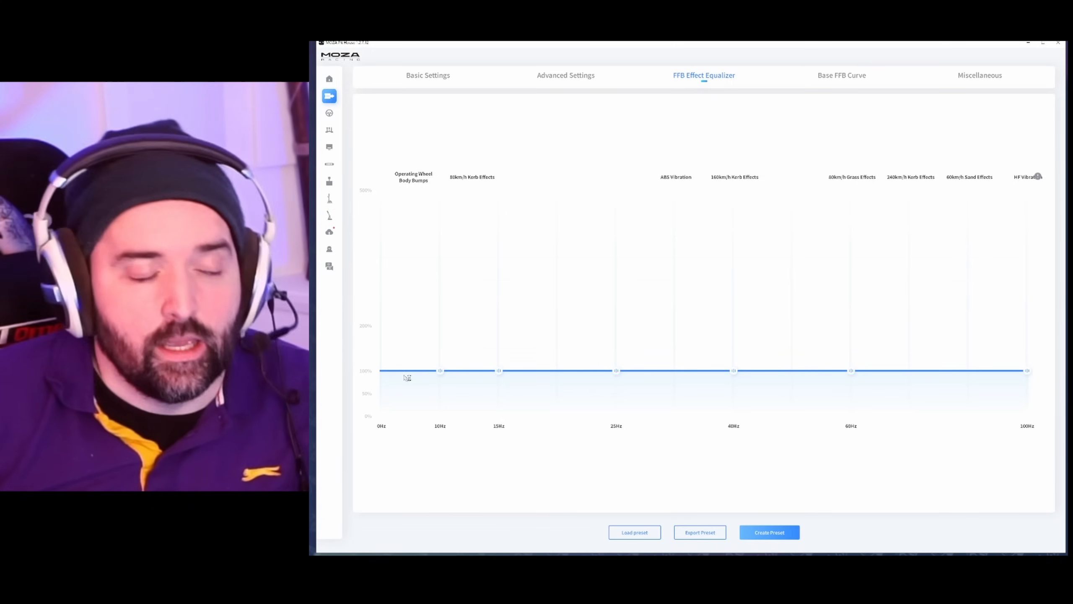
mouse_move(415, 371)
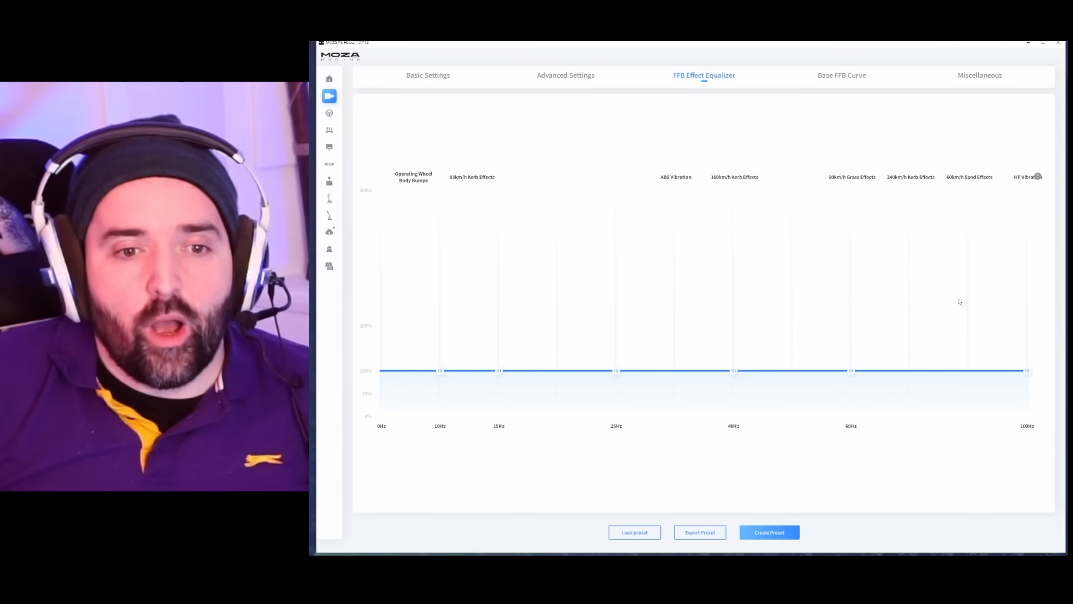
mouse_move(977, 307)
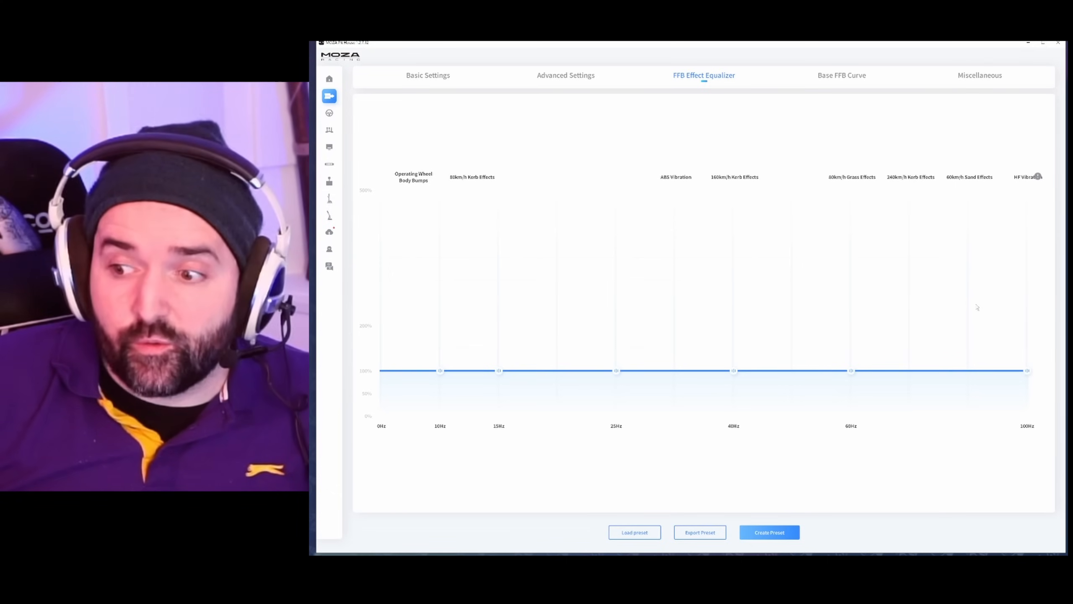
mouse_move(1022, 356)
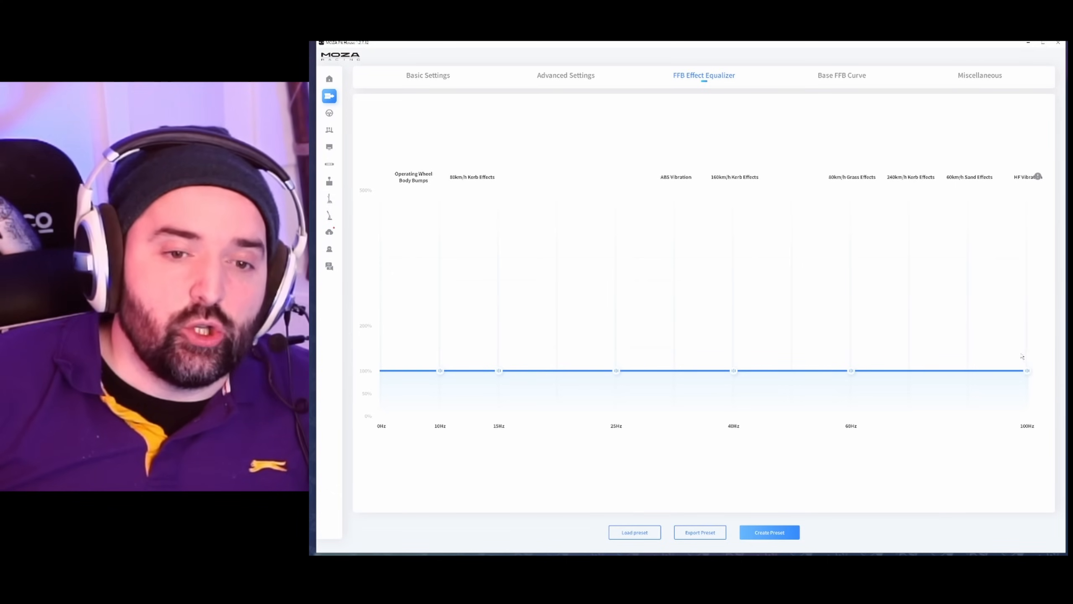
- Demonstrate pulling the high bands down, then return all bands to a flat 100%
left_click_drag(1027, 370, 1026, 416)
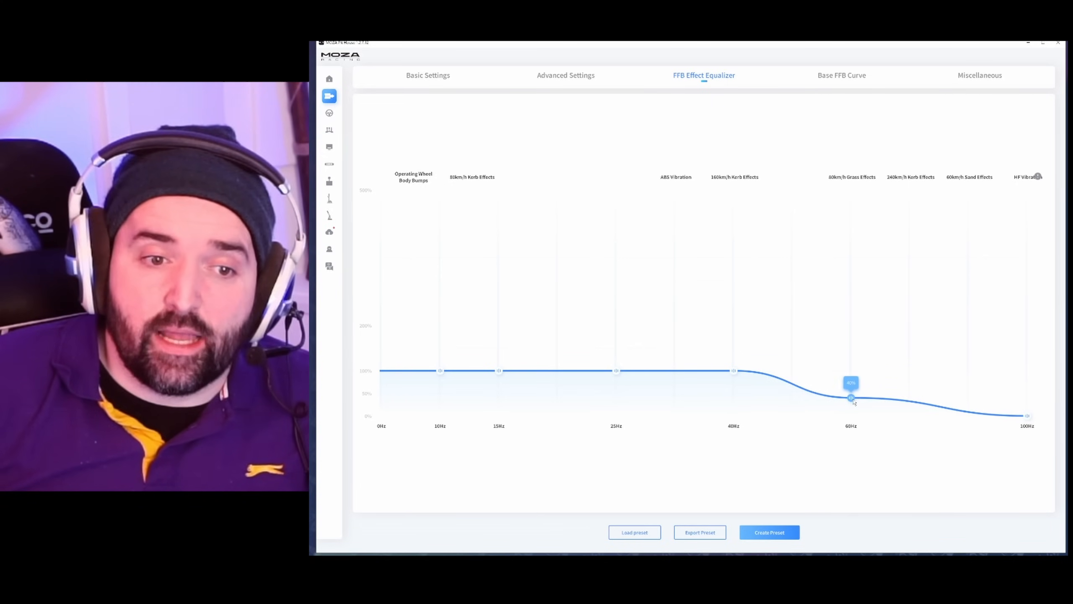
left_click_drag(1026, 415, 1027, 377)
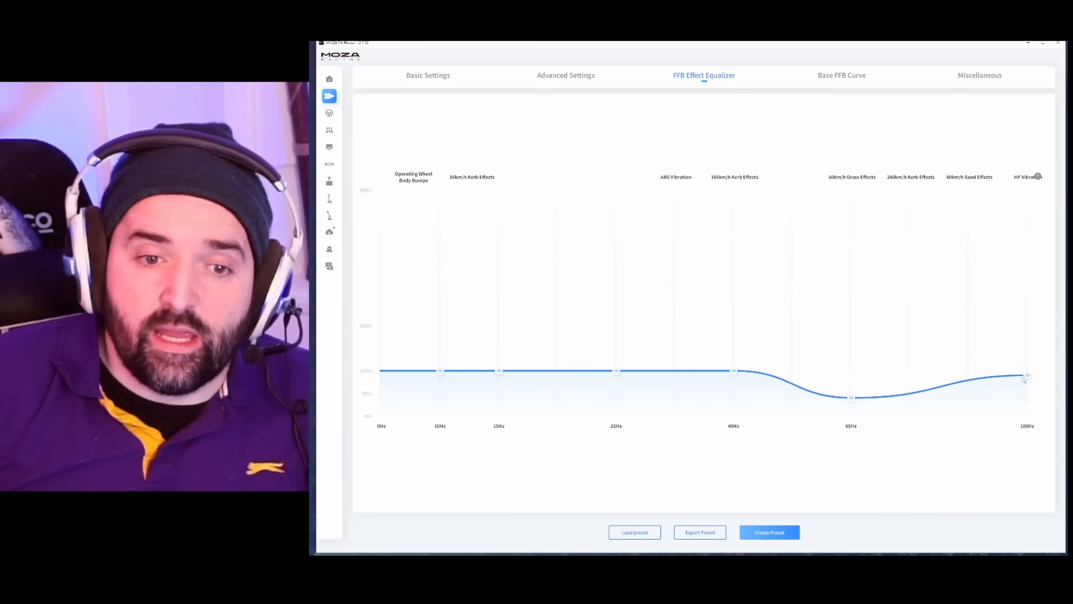
left_click_drag(850, 397, 850, 370)
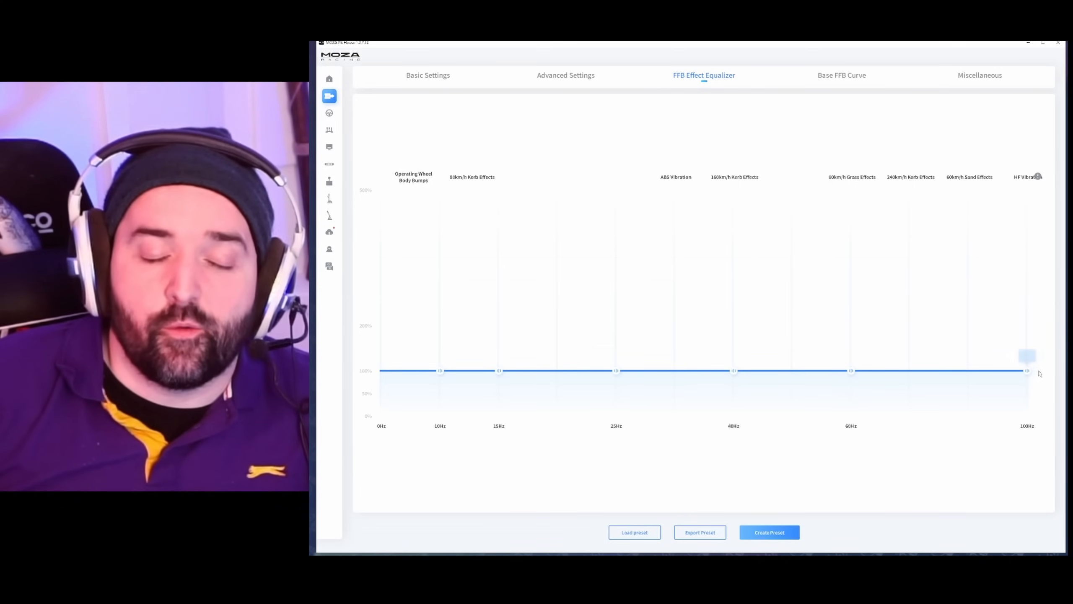
- Drop the 100Hz band down to 0%
left_click_drag(1026, 354, 1027, 385)
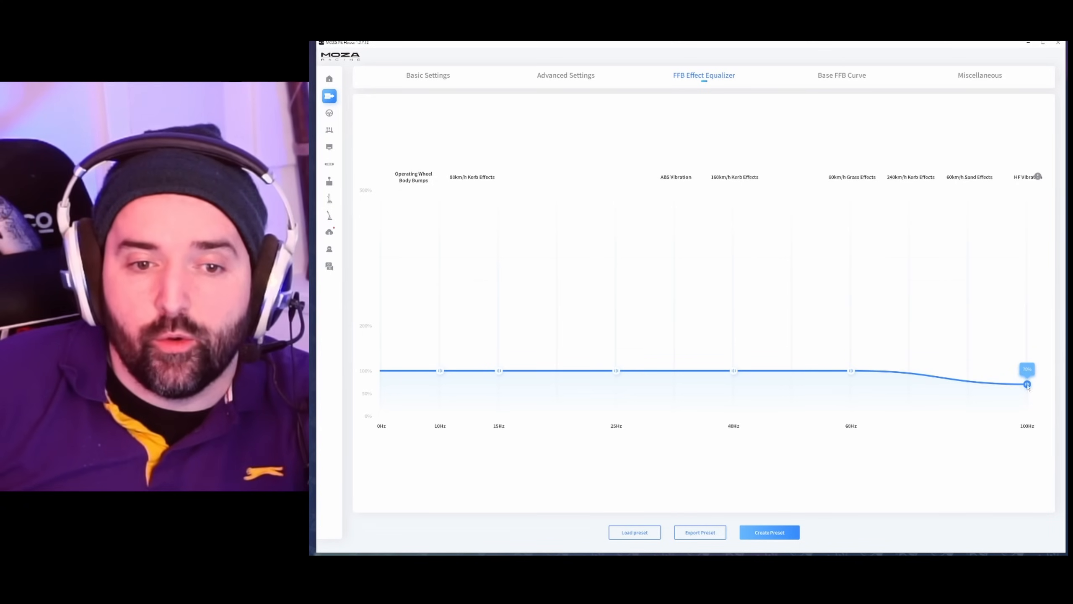
left_click_drag(1027, 384, 1027, 416)
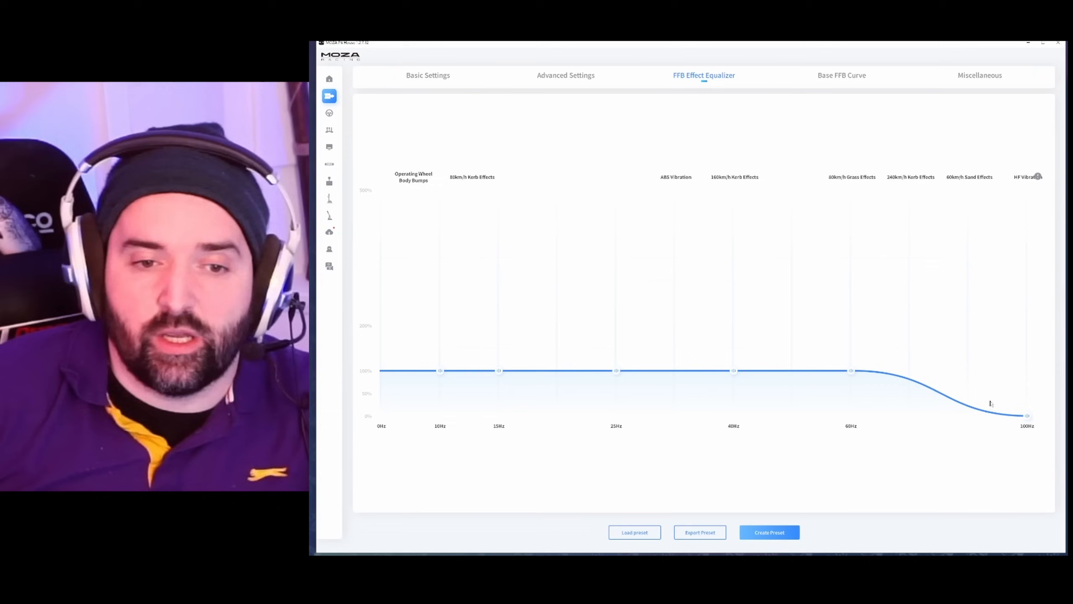
mouse_move(1021, 422)
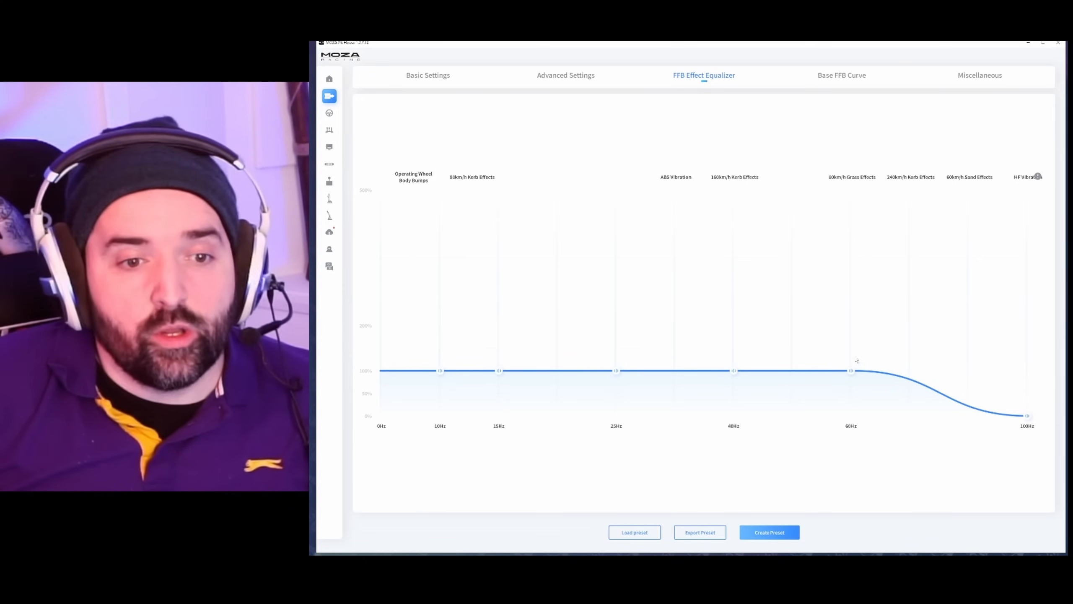
- Lower the 60Hz band to roughly 65%, leaving the lower bands at 100%
left_click_drag(852, 370, 851, 379)
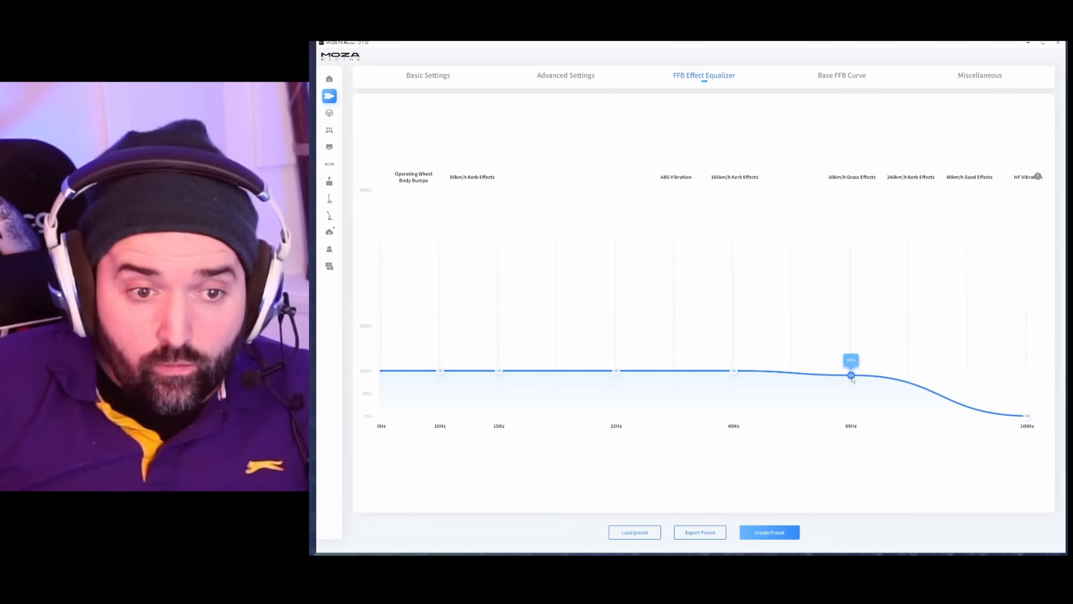
left_click_drag(850, 375, 851, 392)
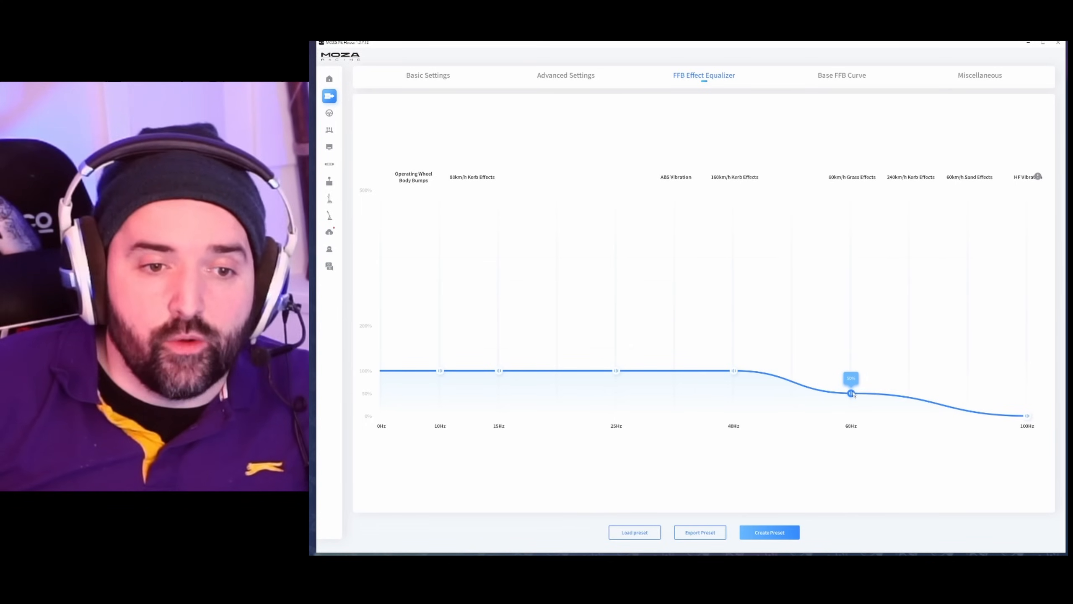
left_click_drag(852, 392, 851, 385)
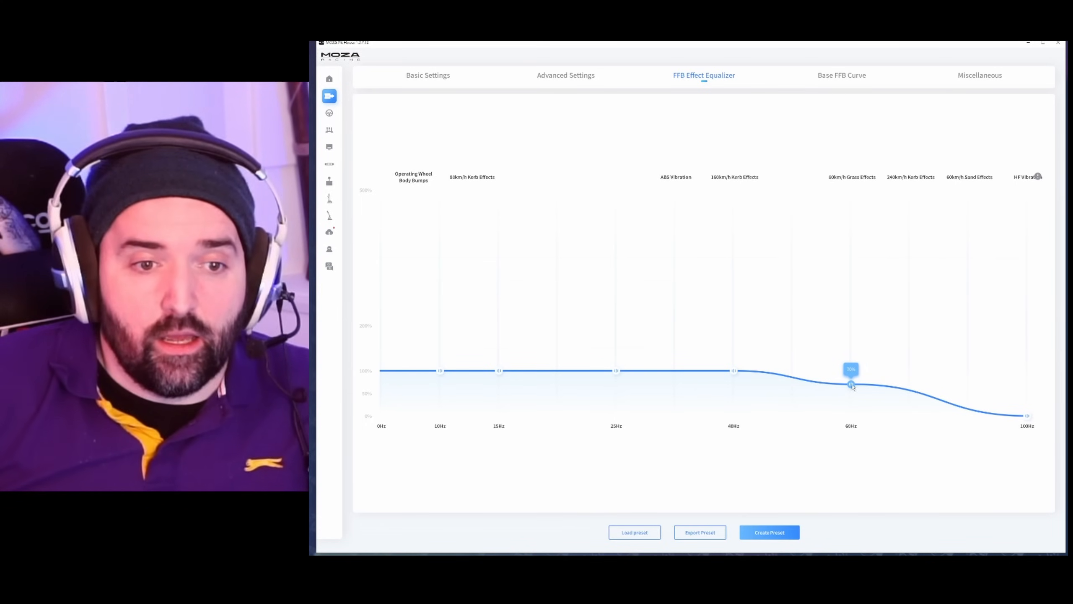
left_click_drag(850, 383, 850, 388)
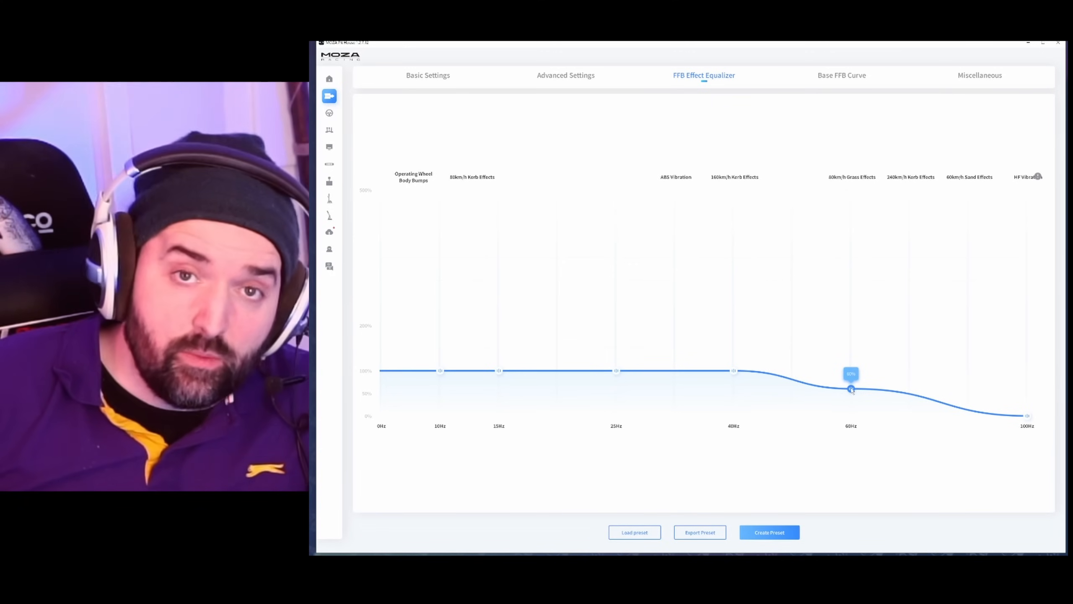
left_click_drag(850, 388, 850, 393)
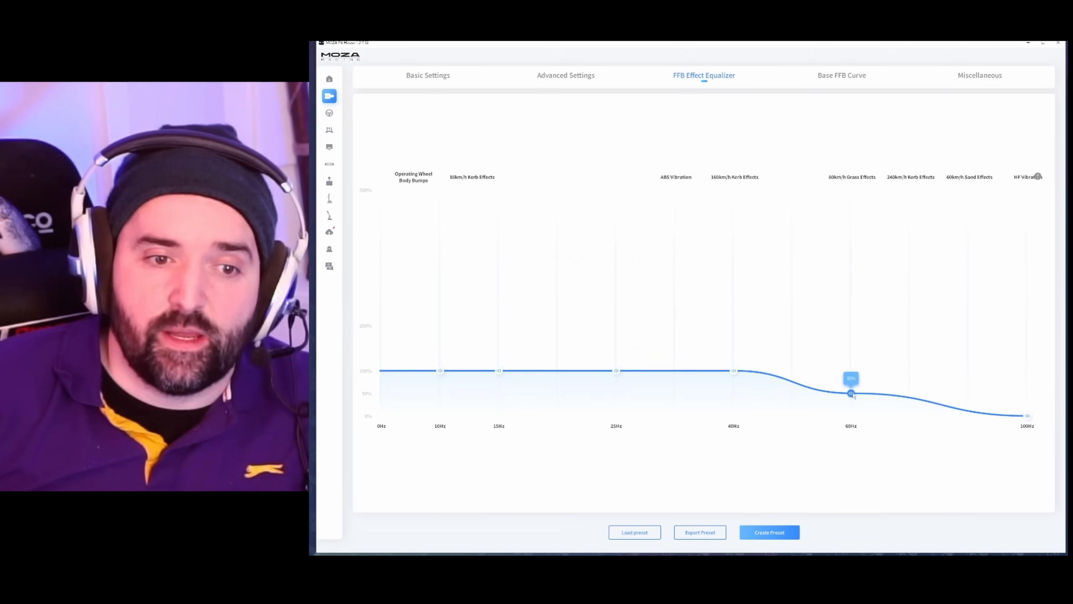
left_click_drag(850, 394, 851, 371)
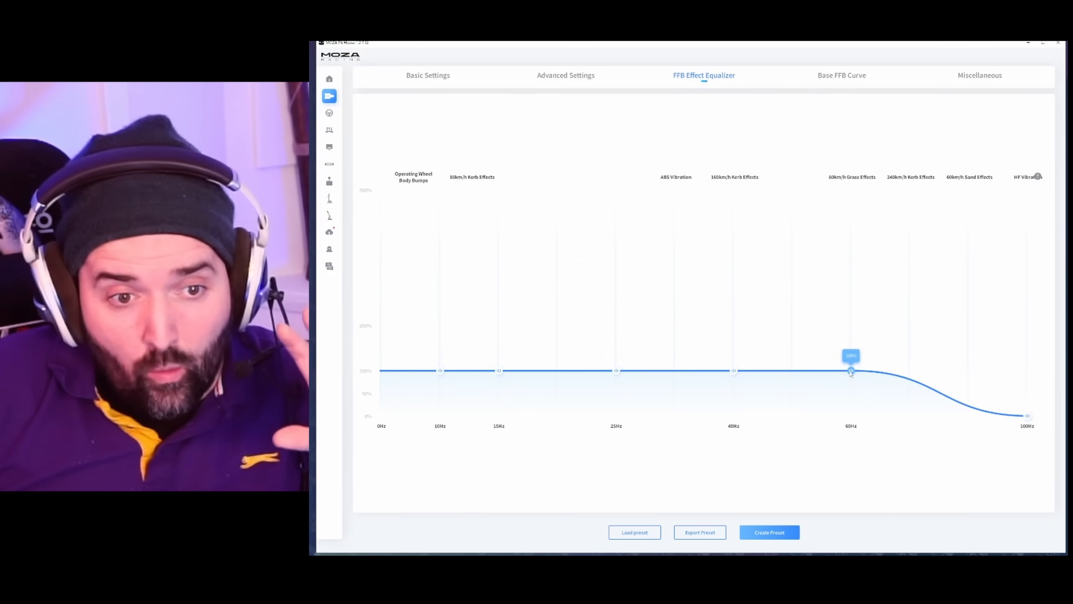
left_click_drag(850, 369, 851, 389)
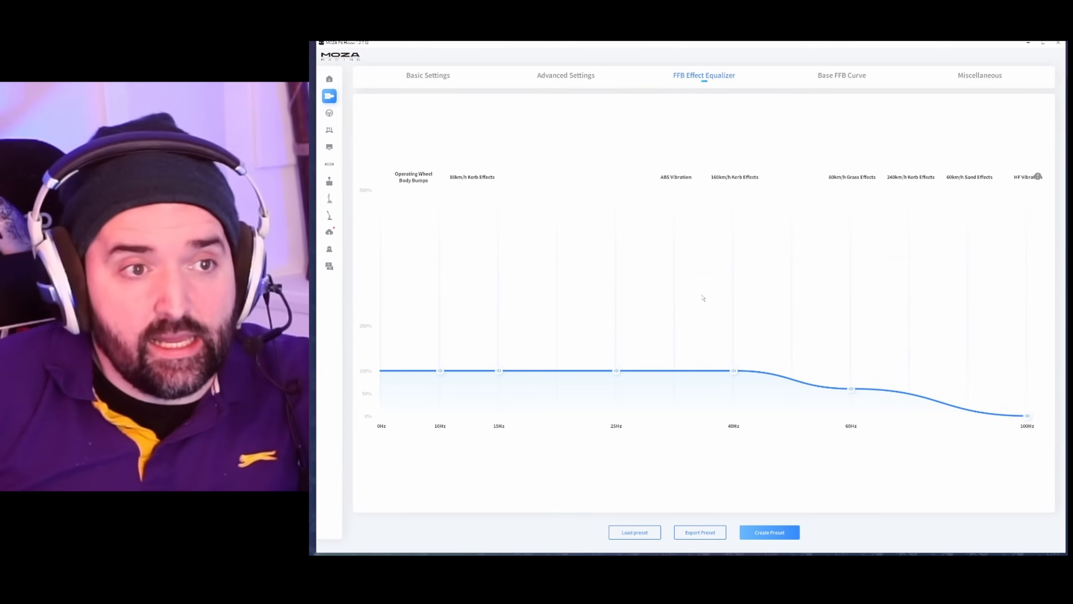
left_click(428, 76)
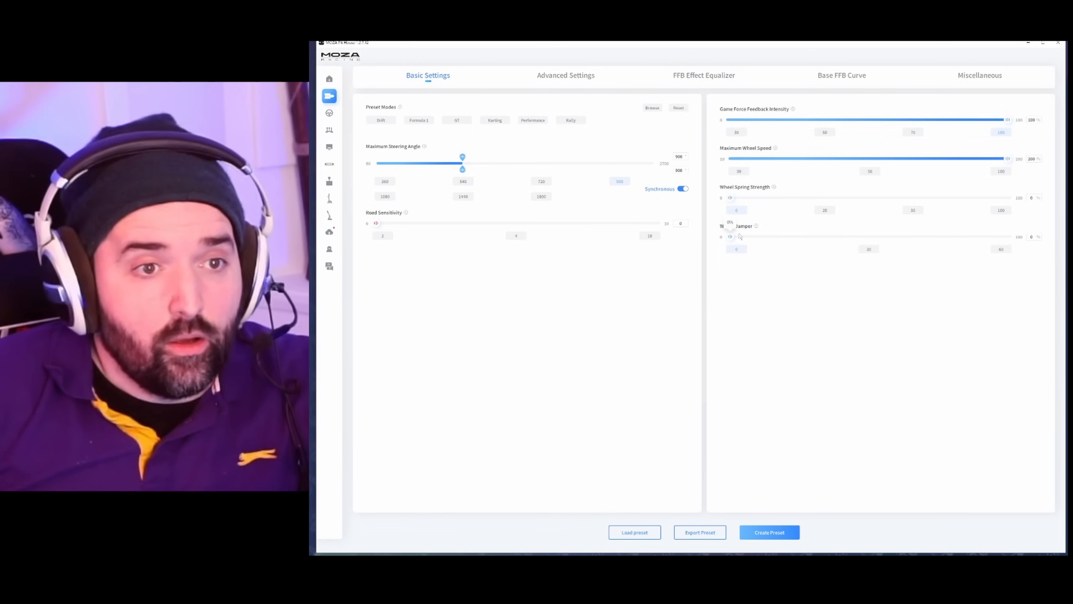
left_click(565, 76)
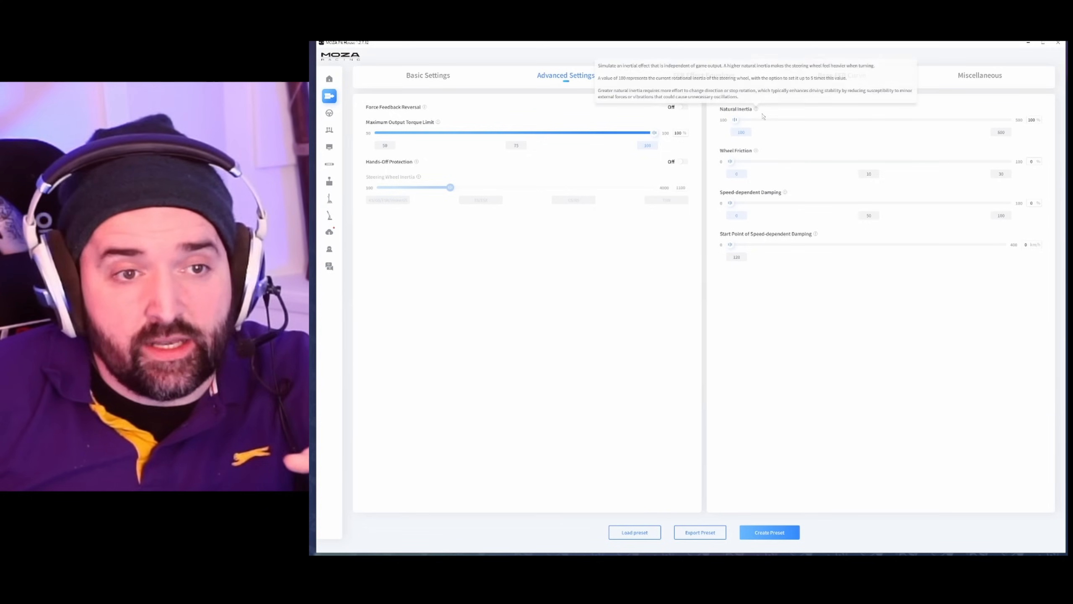
left_click(704, 75)
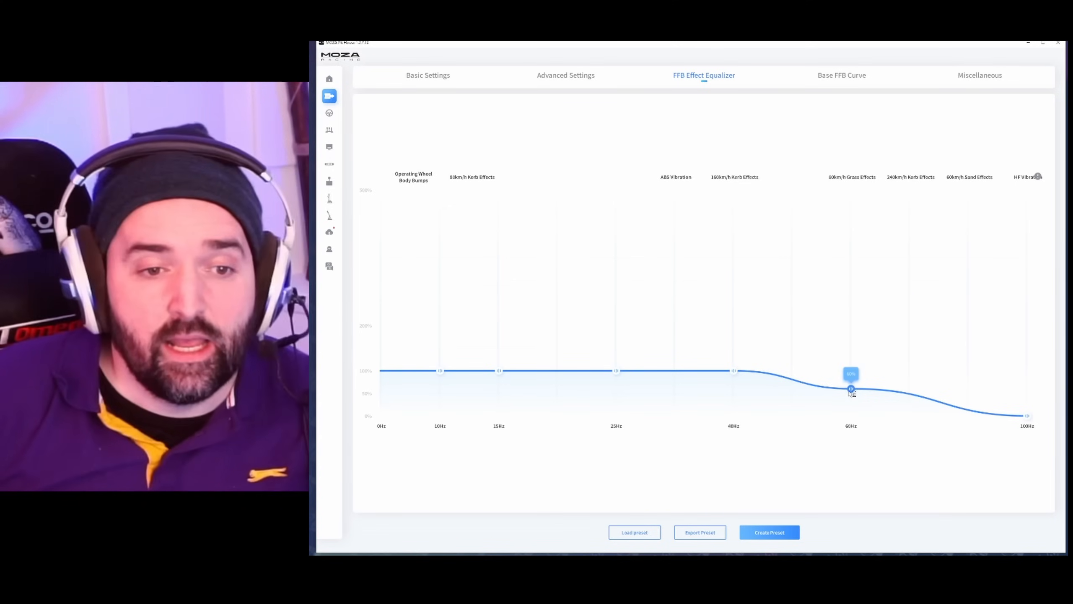
- Settle the 60Hz band at roughly 50%, with 100Hz still at zero
left_click_drag(851, 389, 850, 398)
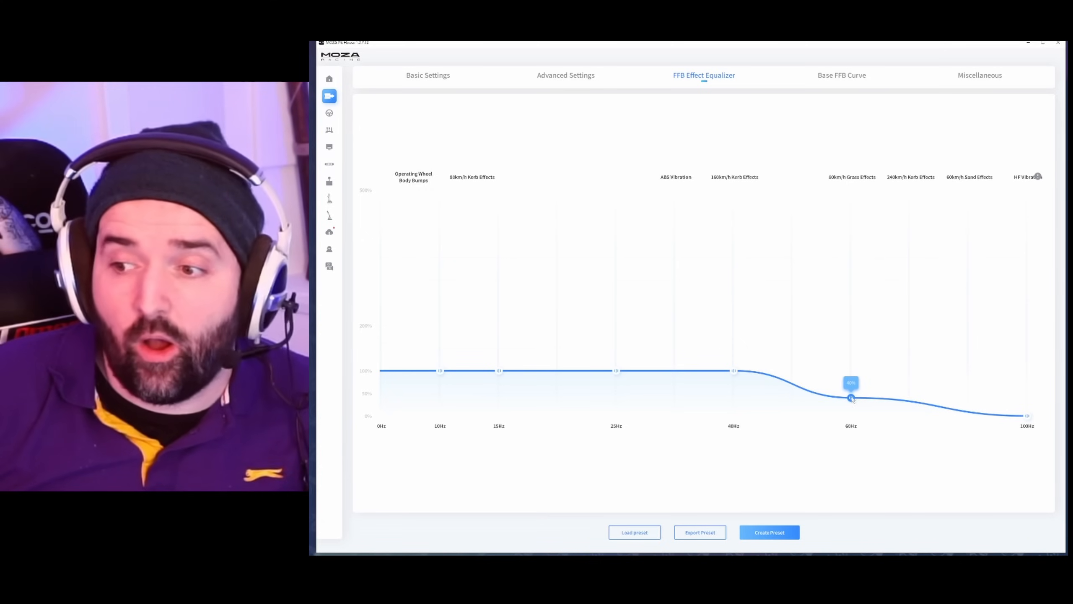
left_click_drag(850, 398, 850, 393)
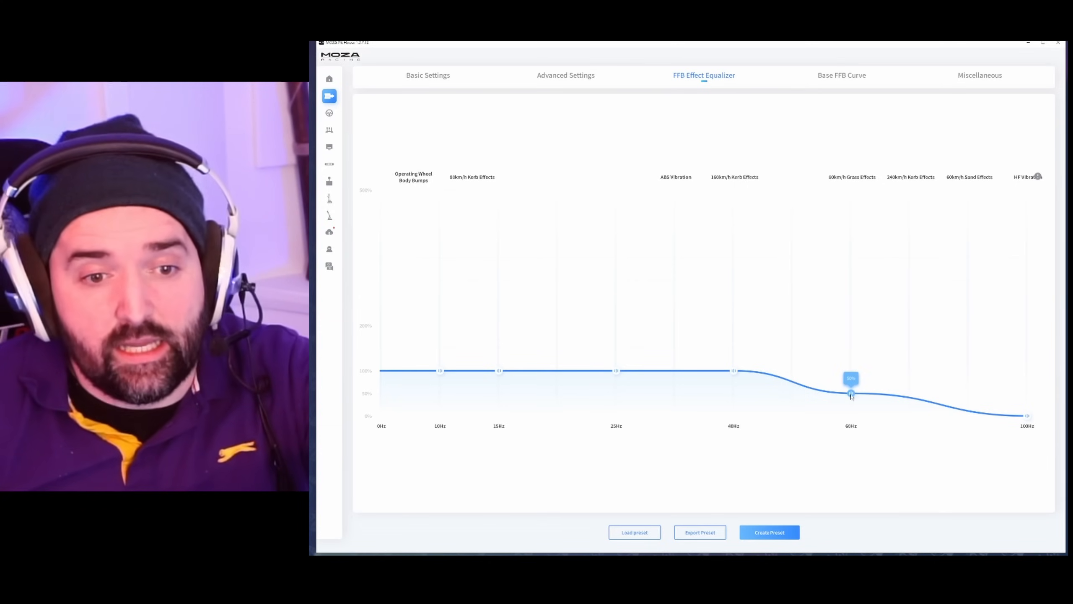
left_click_drag(852, 394, 851, 397)
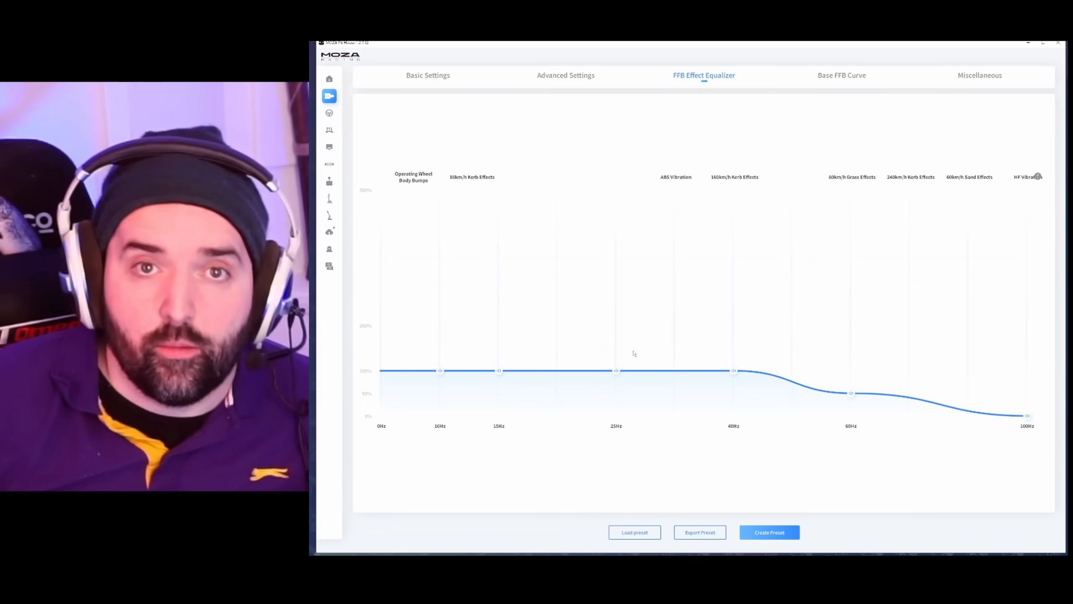
mouse_move(663, 346)
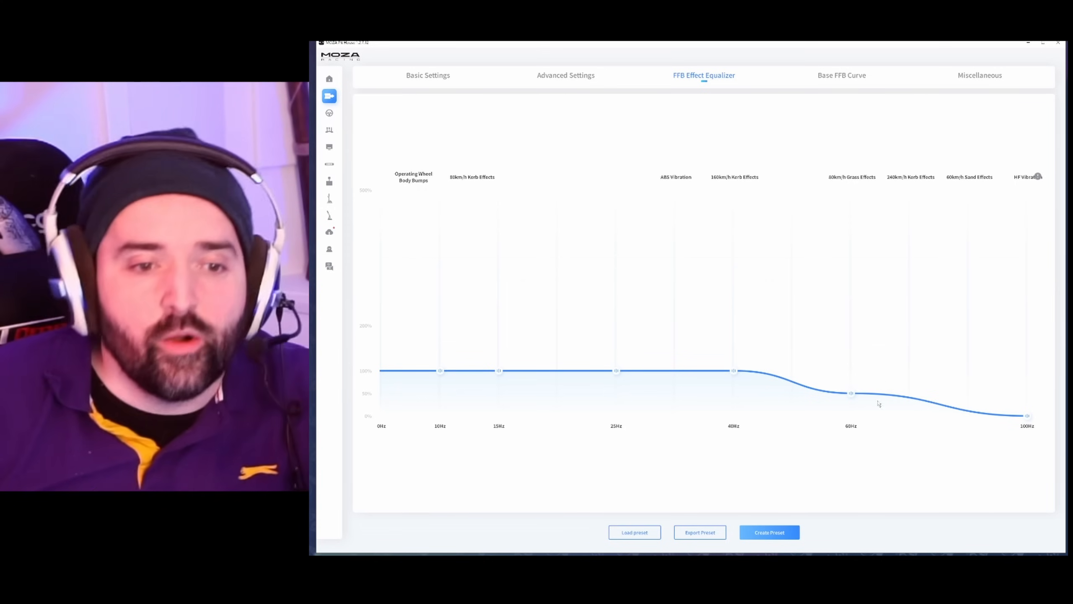
left_click_drag(851, 392, 850, 388)
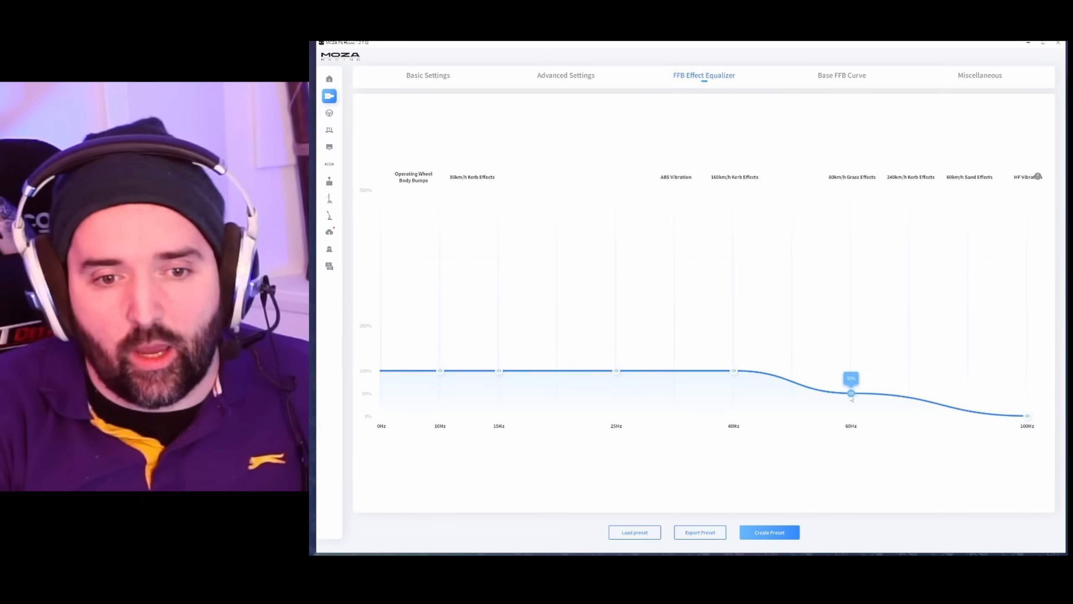
- Briefly flatten 60Hz and 100Hz to 100%, then restore 60Hz to about half and 100Hz to zero
left_click_drag(850, 393, 850, 370)
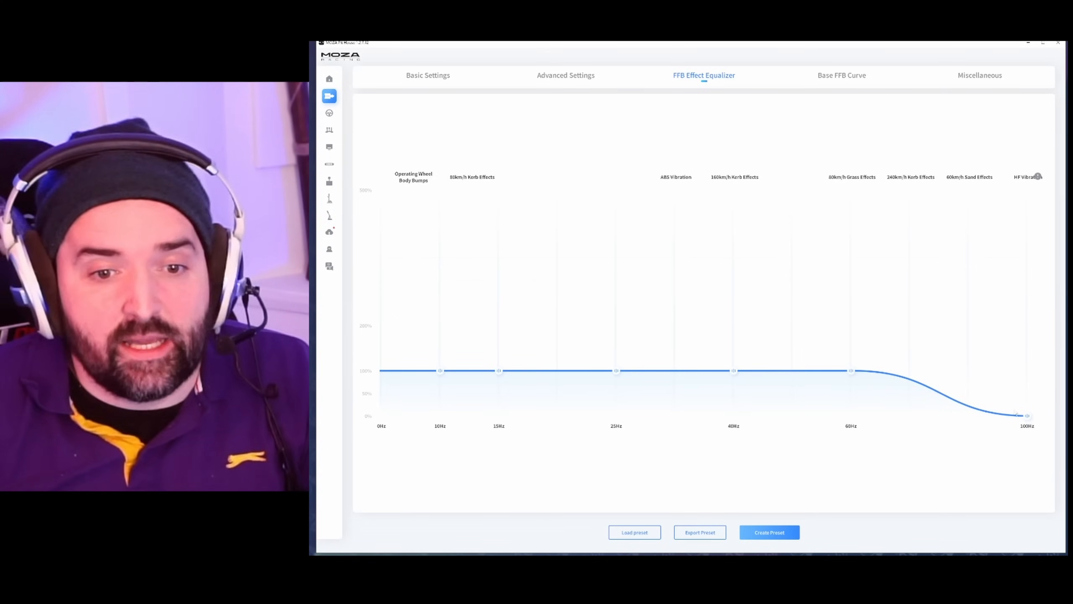
left_click_drag(1020, 415, 1025, 370)
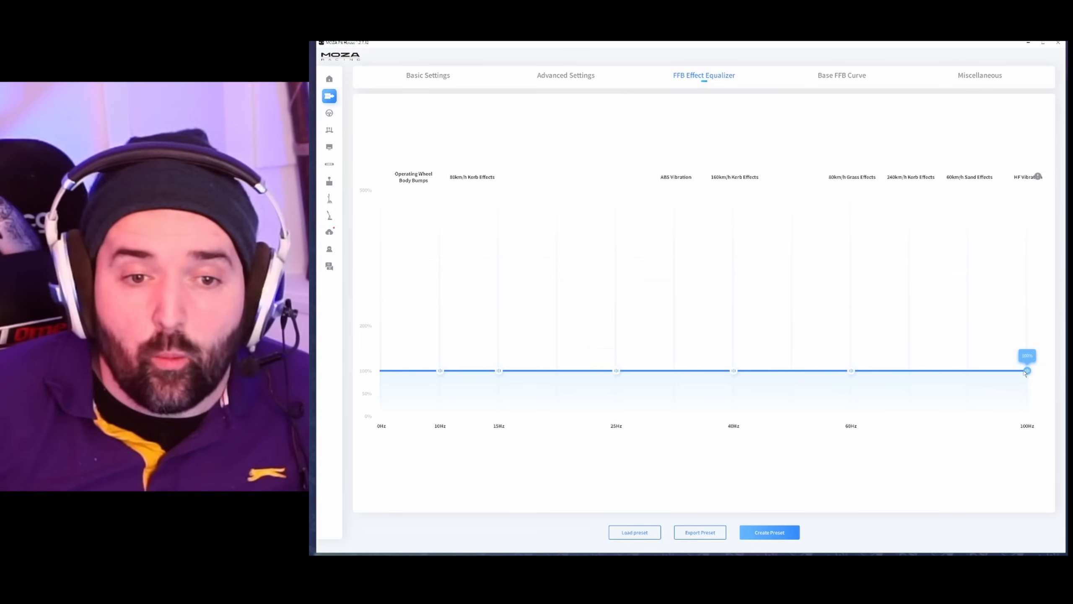
left_click_drag(1025, 370, 1025, 415)
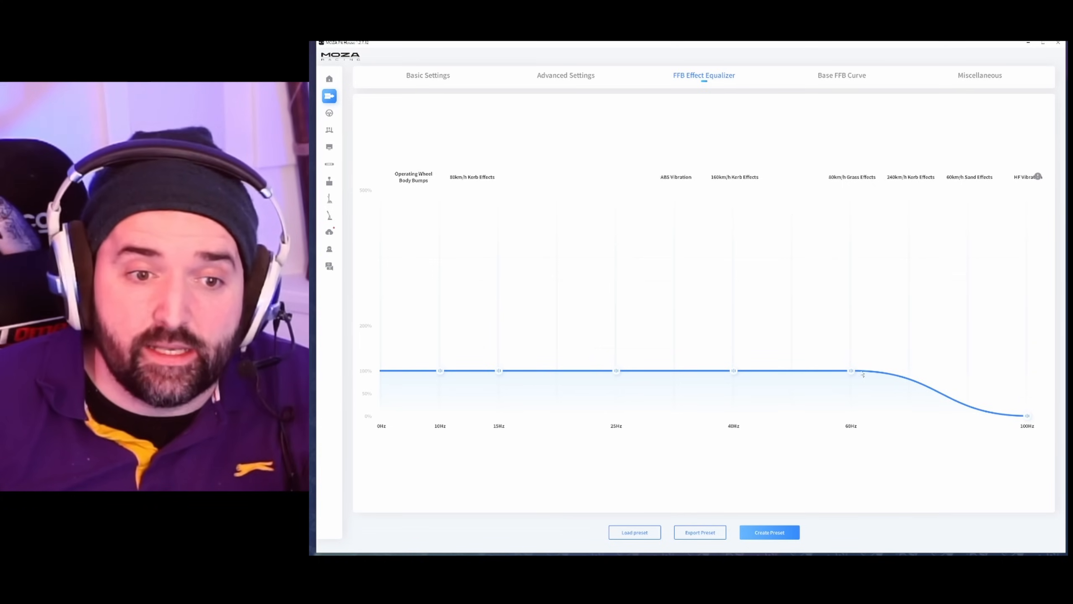
left_click_drag(850, 370, 850, 392)
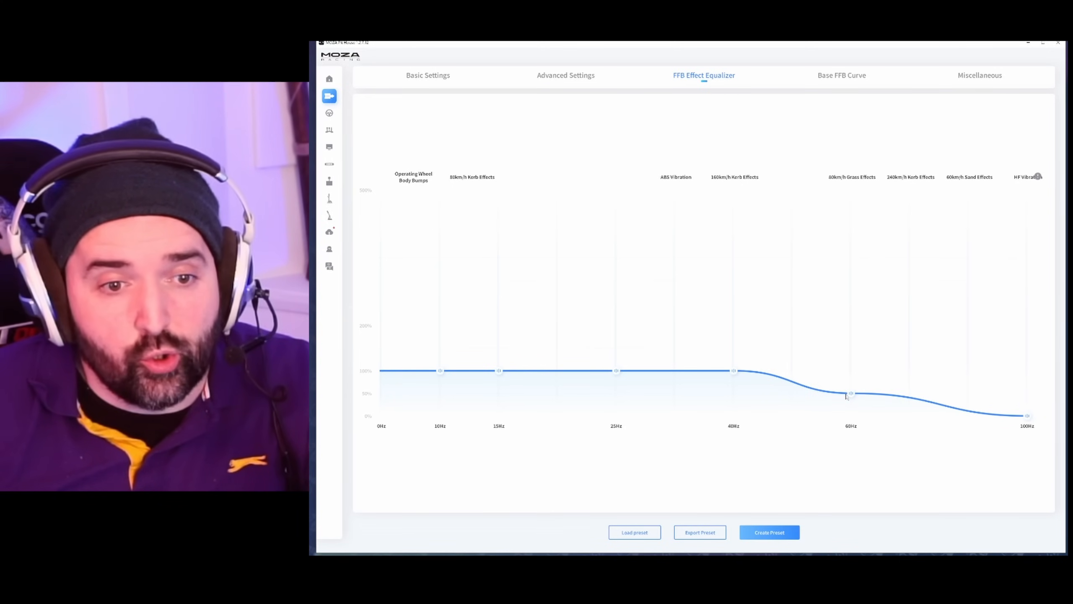
left_click_drag(850, 396, 850, 388)
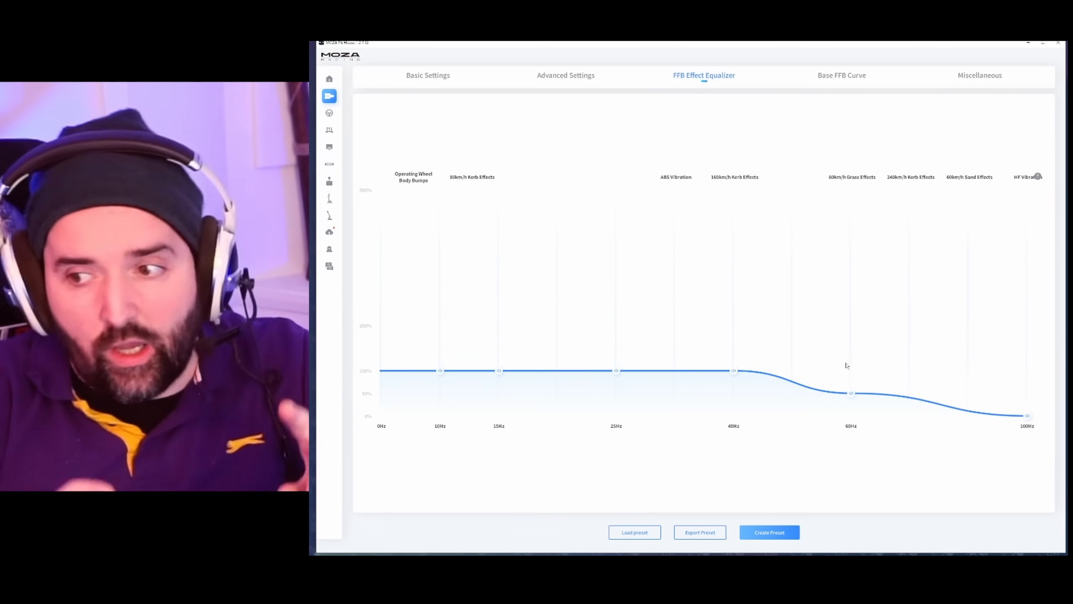
mouse_move(1011, 409)
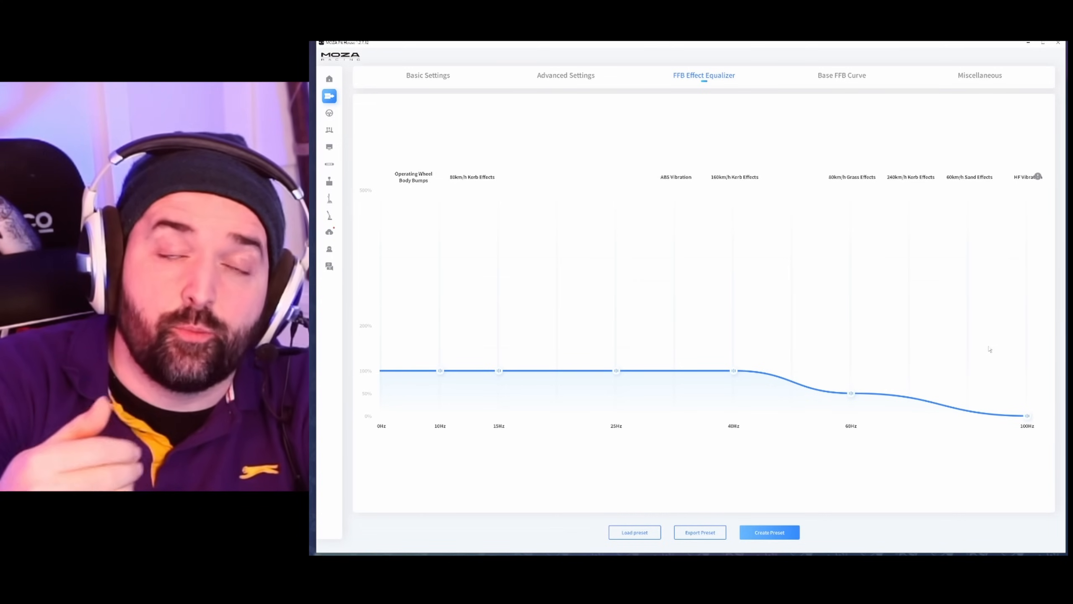
mouse_move(985, 346)
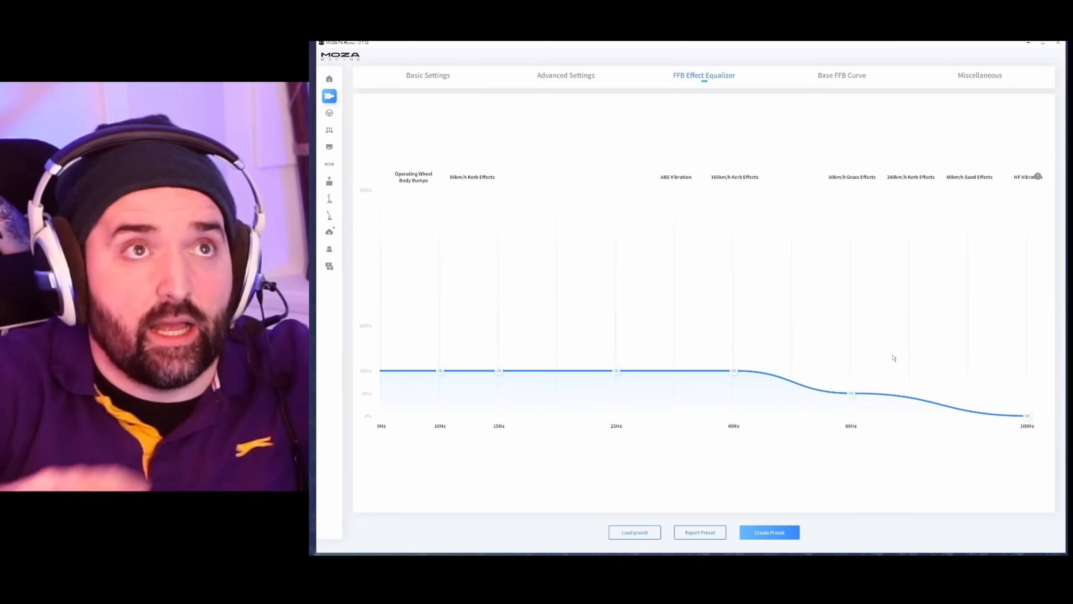
mouse_move(870, 405)
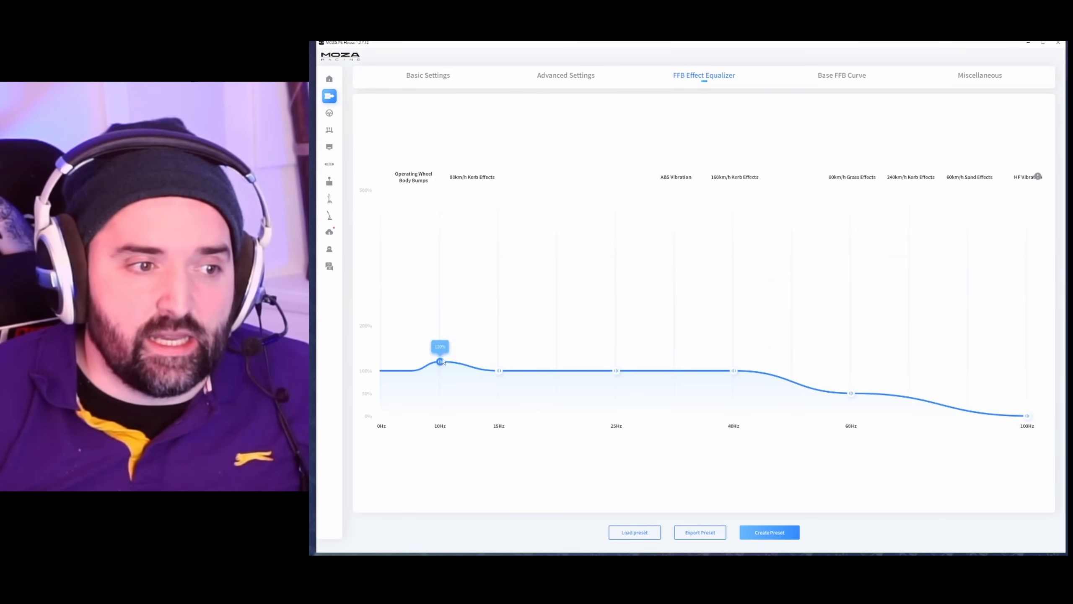
- Bring the boosted 10Hz band back down to 100%
left_click_drag(440, 361, 440, 368)
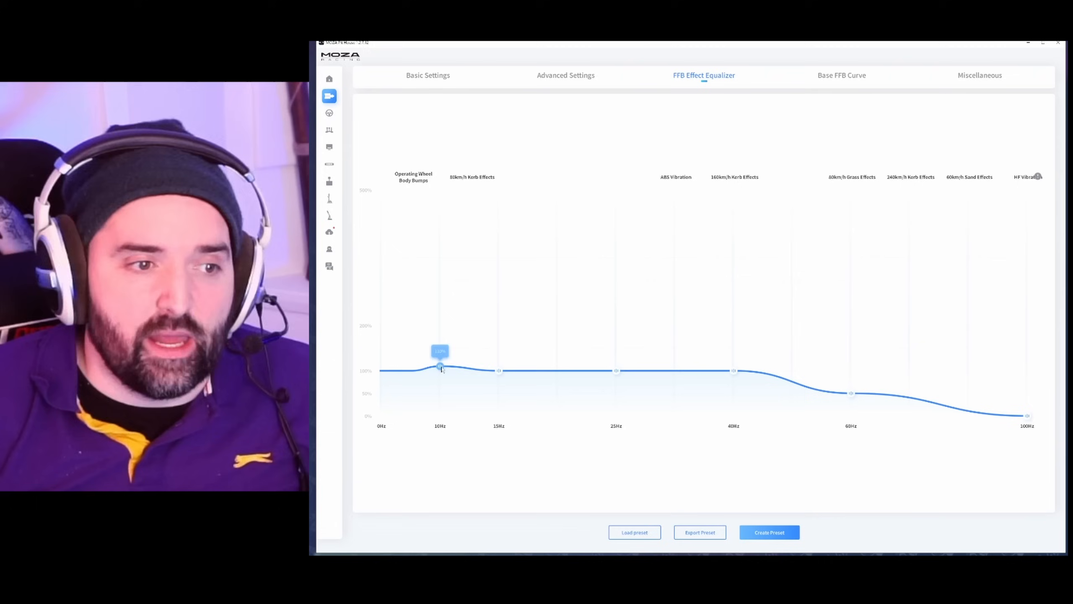
left_click_drag(441, 367, 440, 383)
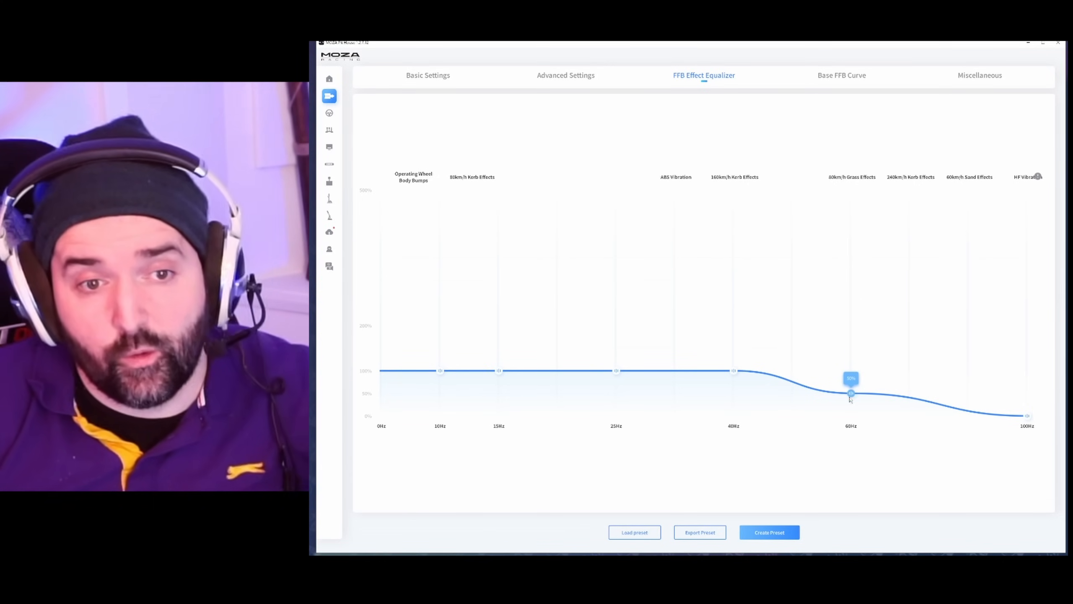
- Drop 60Hz to zero, raise it to about 80%, and settle it around 70%
left_click_drag(850, 393, 850, 391)
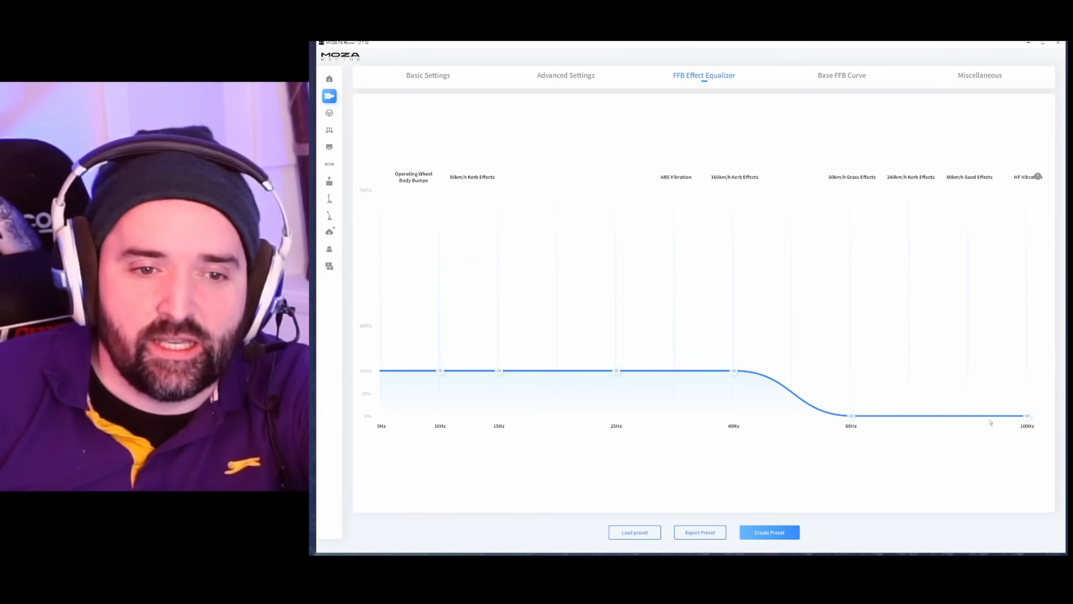
left_click_drag(850, 416, 851, 379)
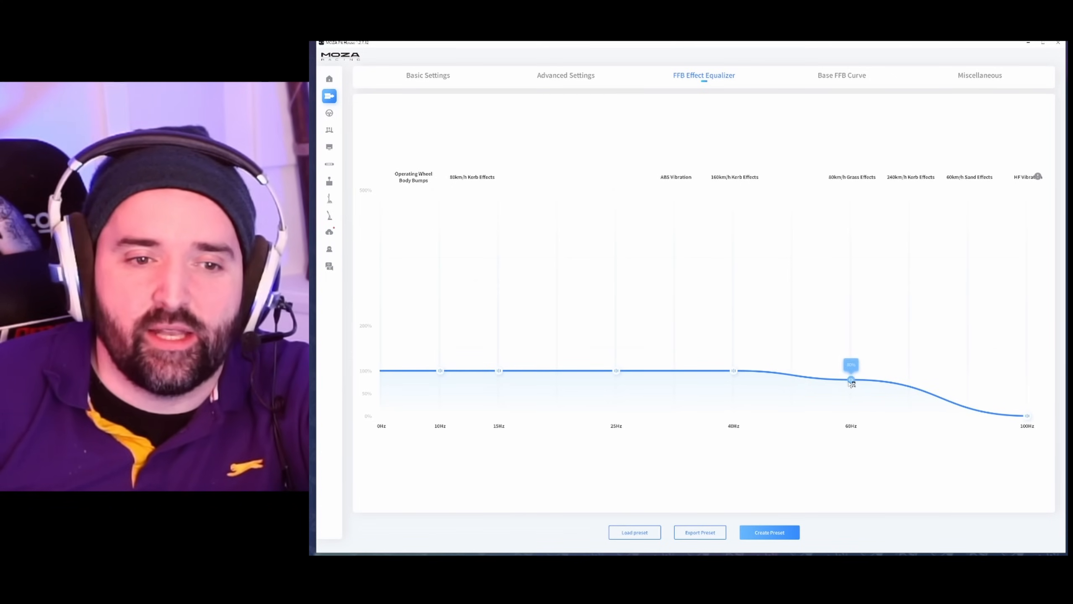
left_click_drag(851, 380, 851, 388)
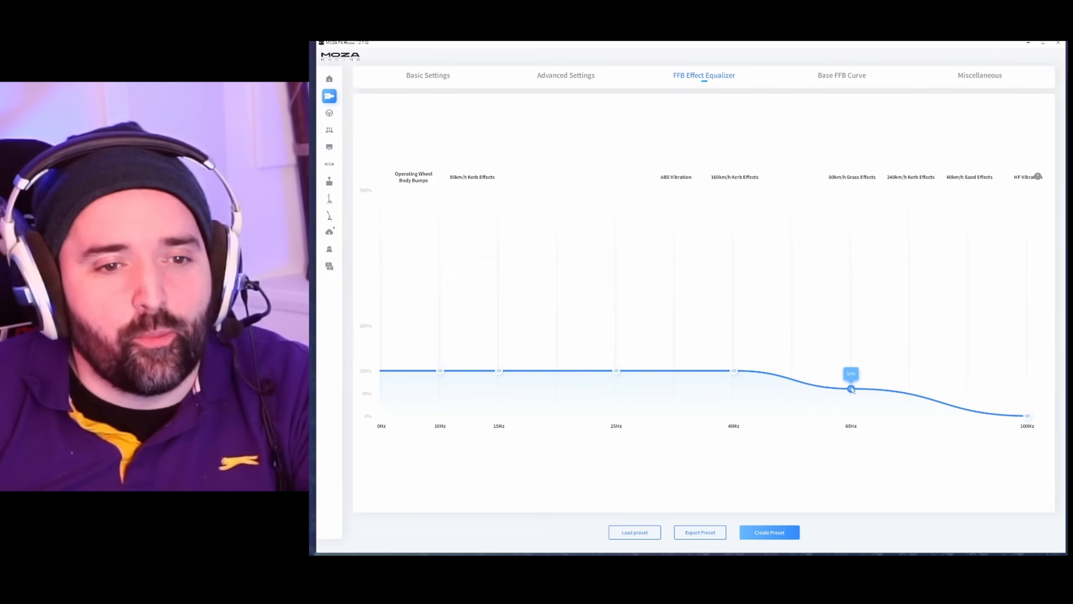
left_click_drag(851, 388, 850, 383)
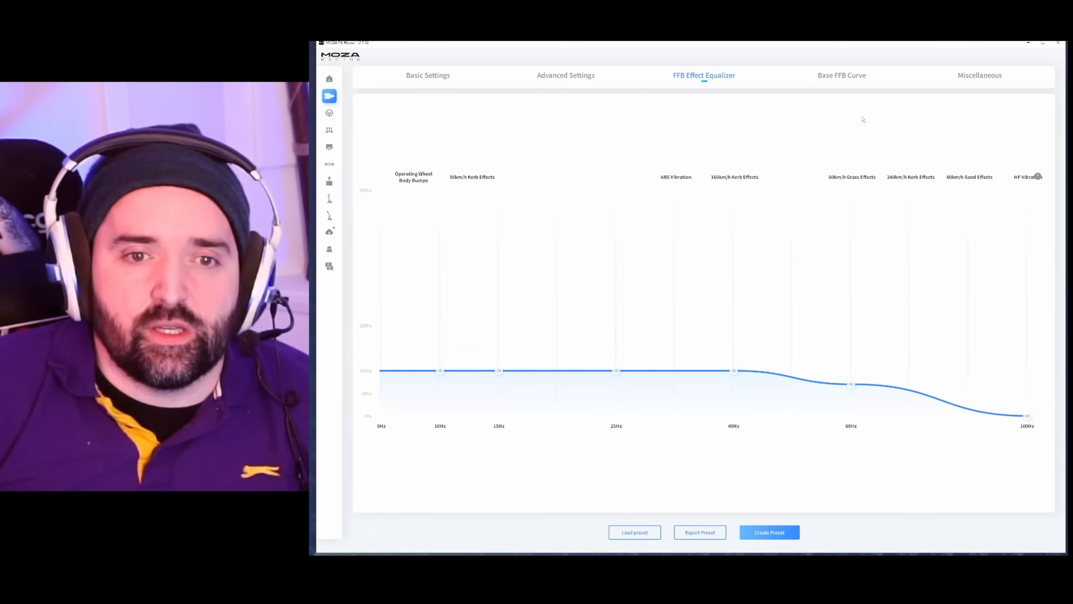
left_click(841, 76)
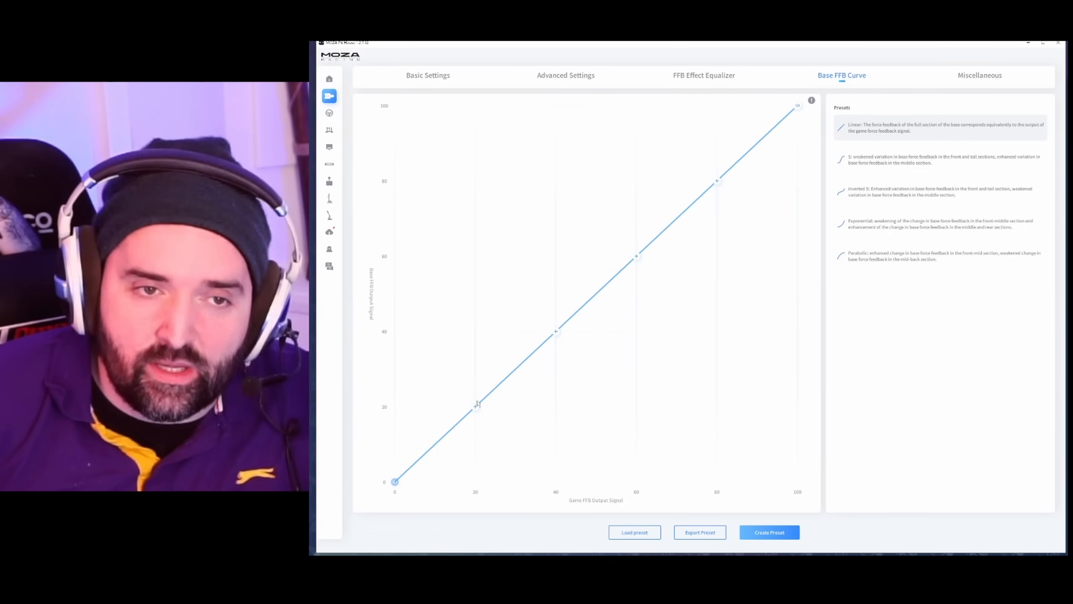
left_click(474, 407)
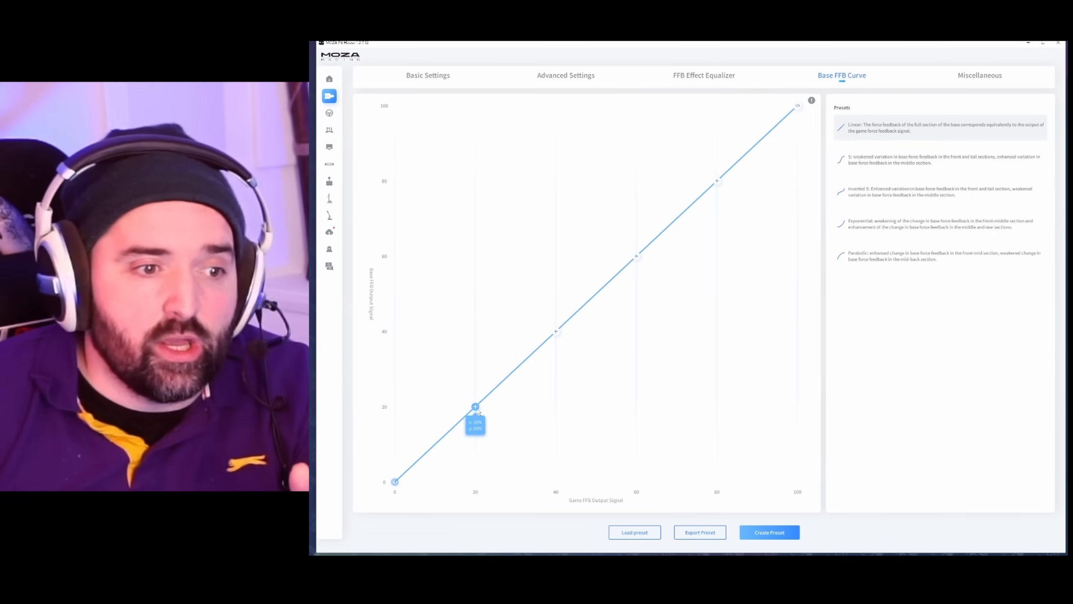
left_click_drag(476, 406, 472, 401)
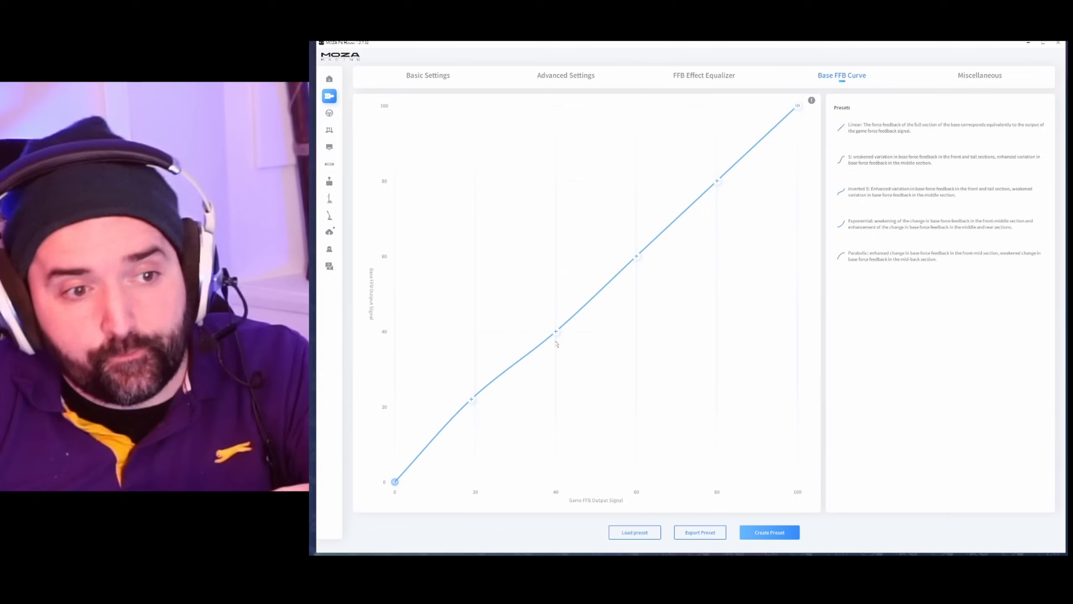
left_click(556, 330)
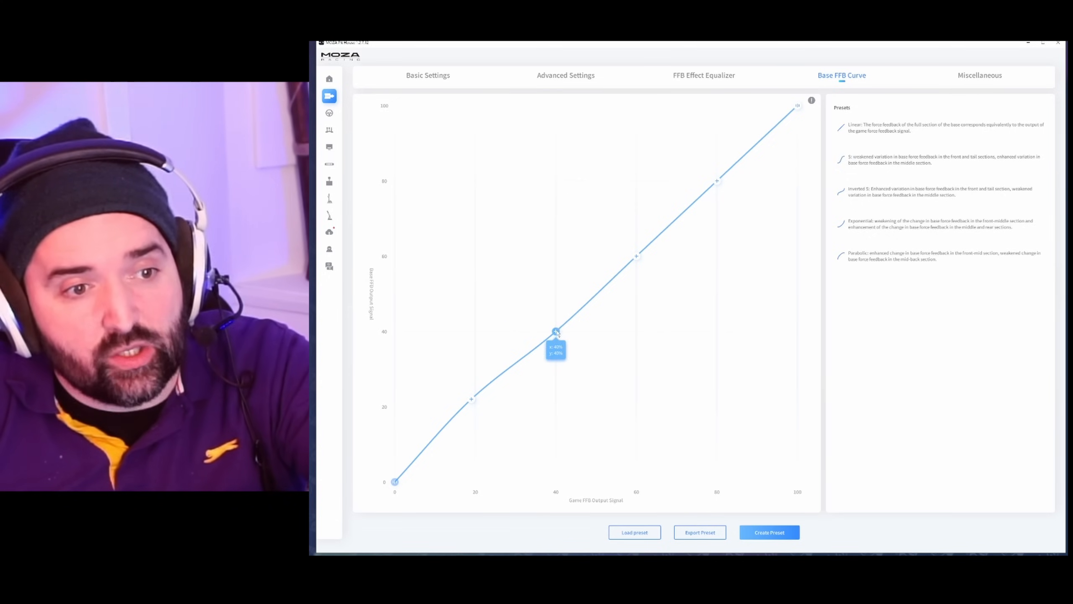
left_click_drag(555, 331, 555, 321)
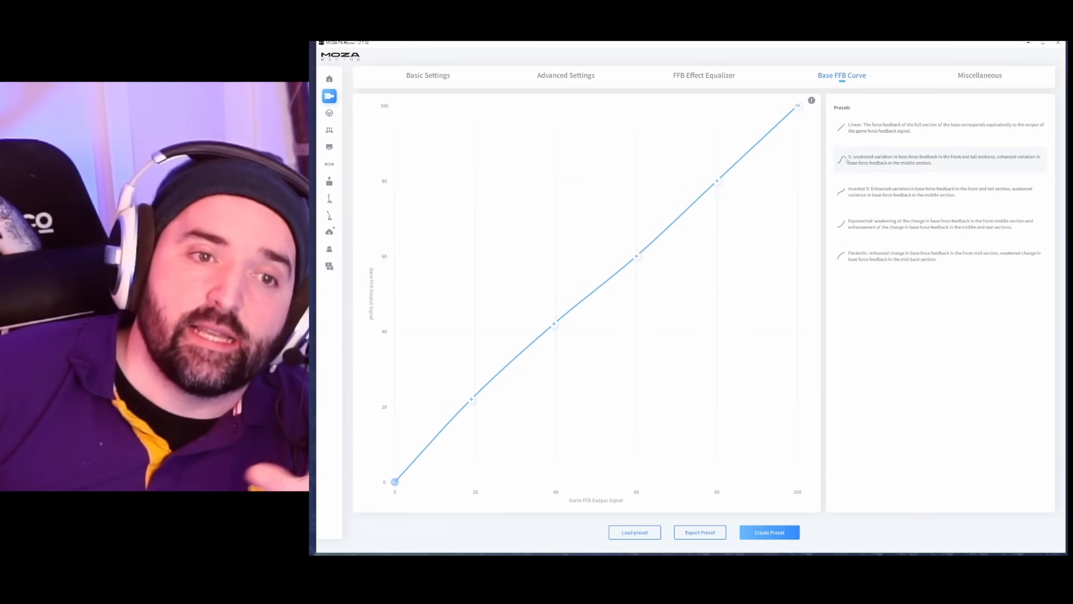
left_click(936, 128)
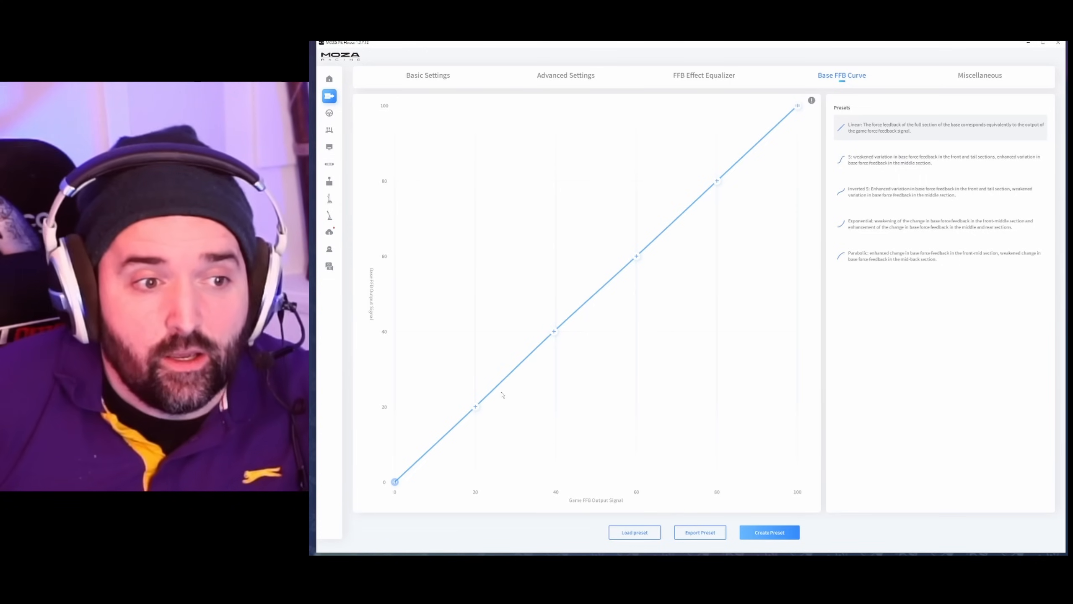
mouse_move(591, 315)
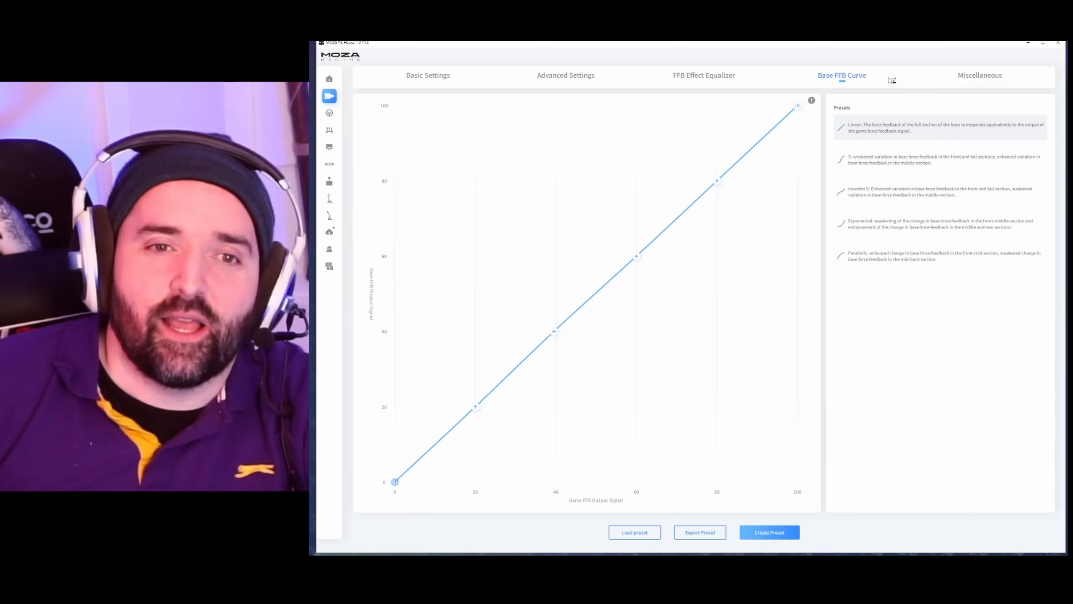
- Back on the equalizer, pull the 60Hz band down to about half with 100Hz at zero
left_click(704, 75)
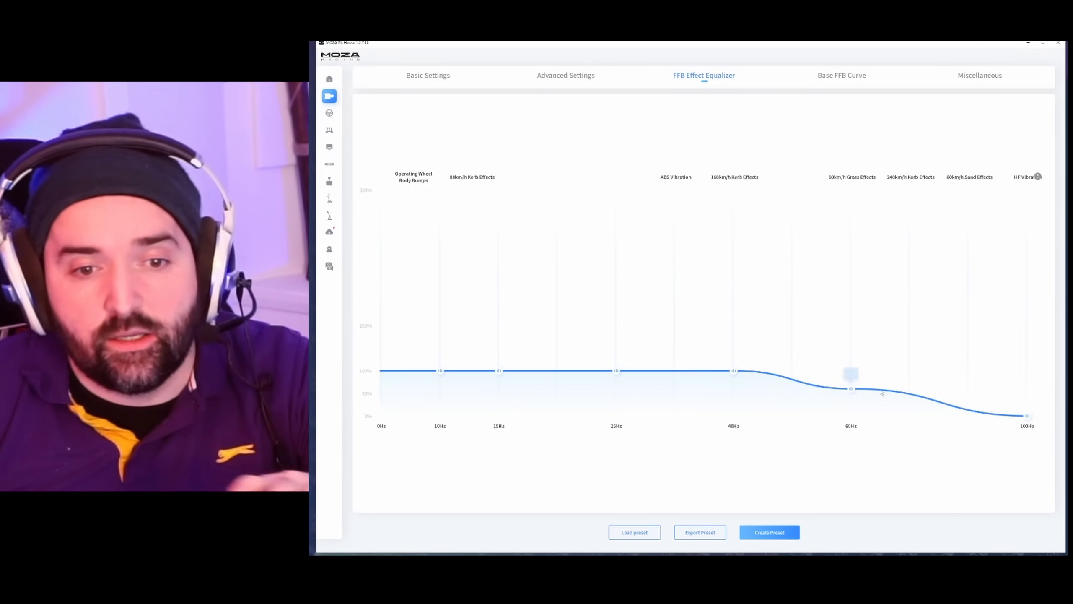
left_click_drag(851, 371, 851, 393)
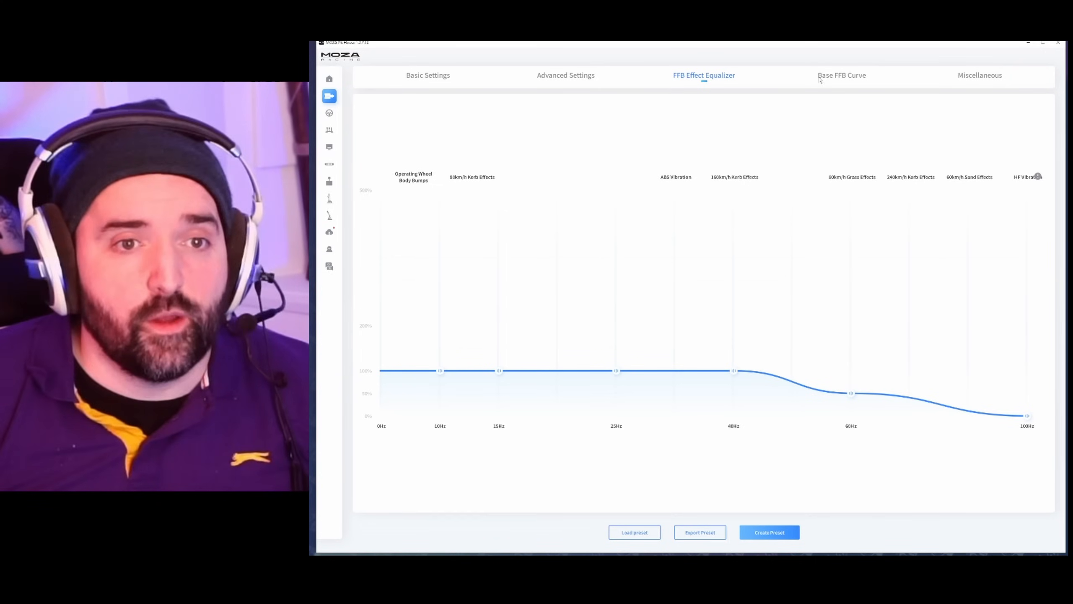
- Show the Miscellaneous page with soft limit stiffness near maximum and temperature strategy Radical
left_click(979, 75)
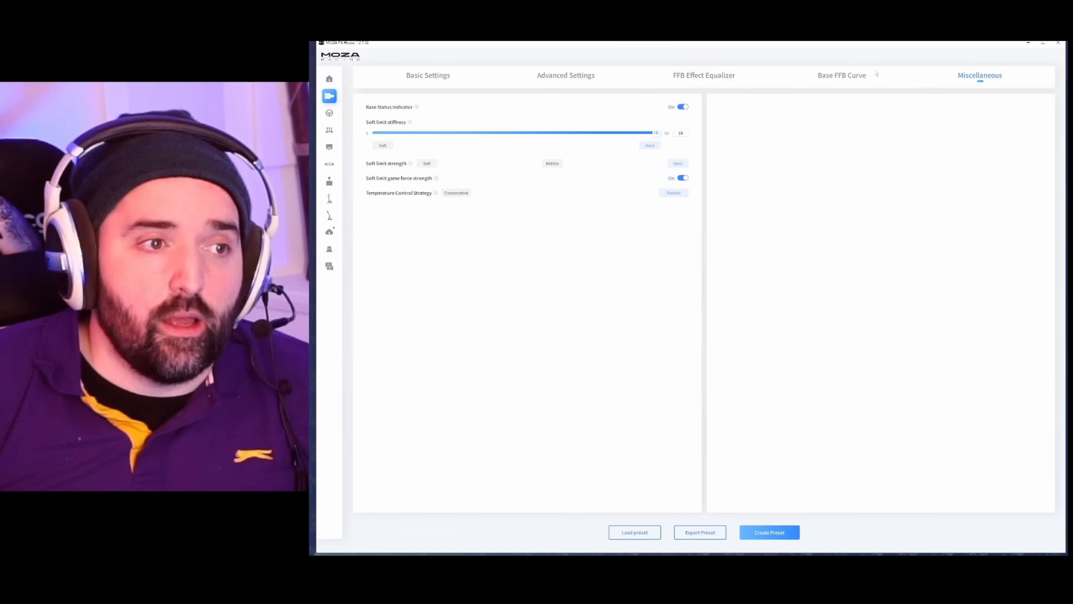
mouse_move(752, 124)
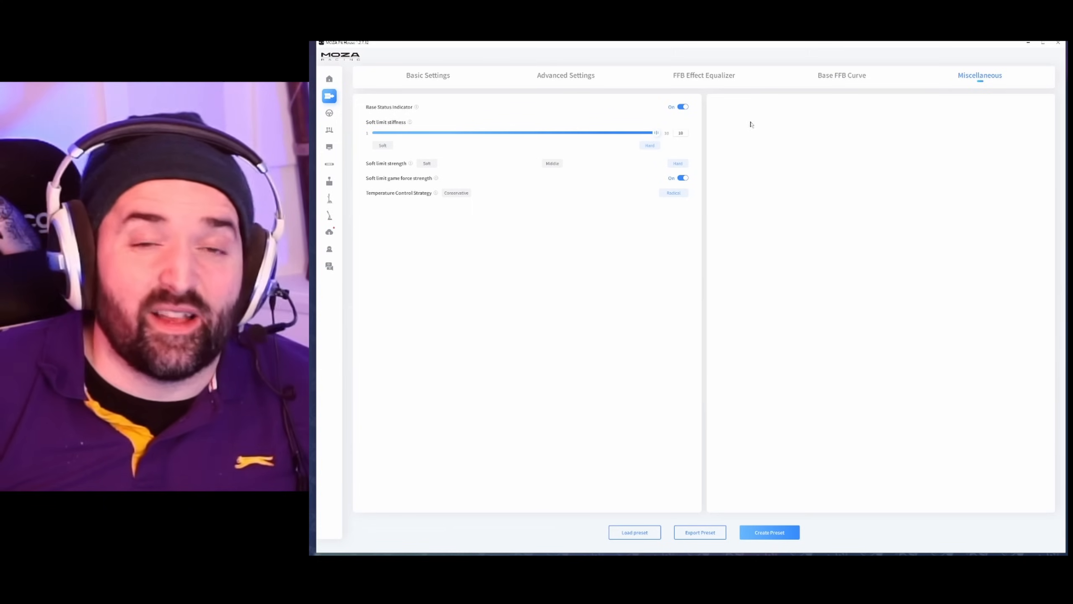
mouse_move(700, 199)
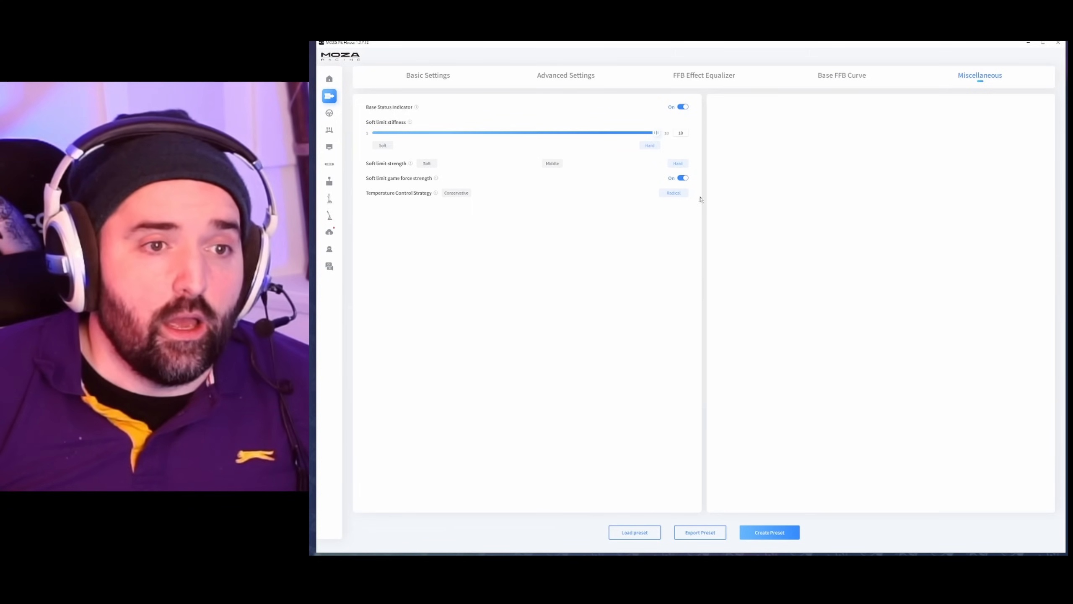
mouse_move(558, 199)
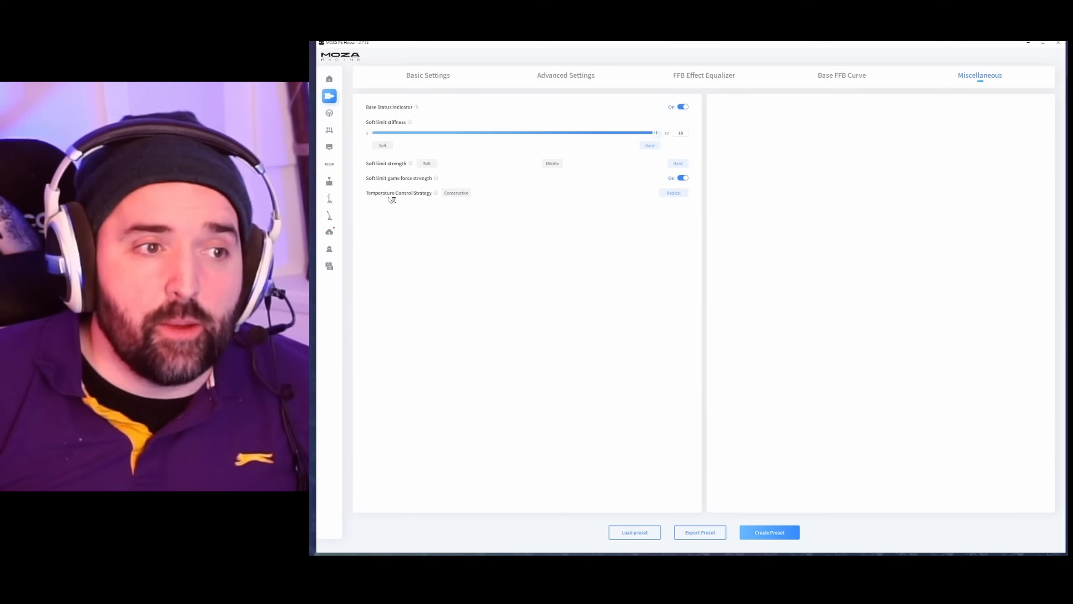
mouse_move(539, 204)
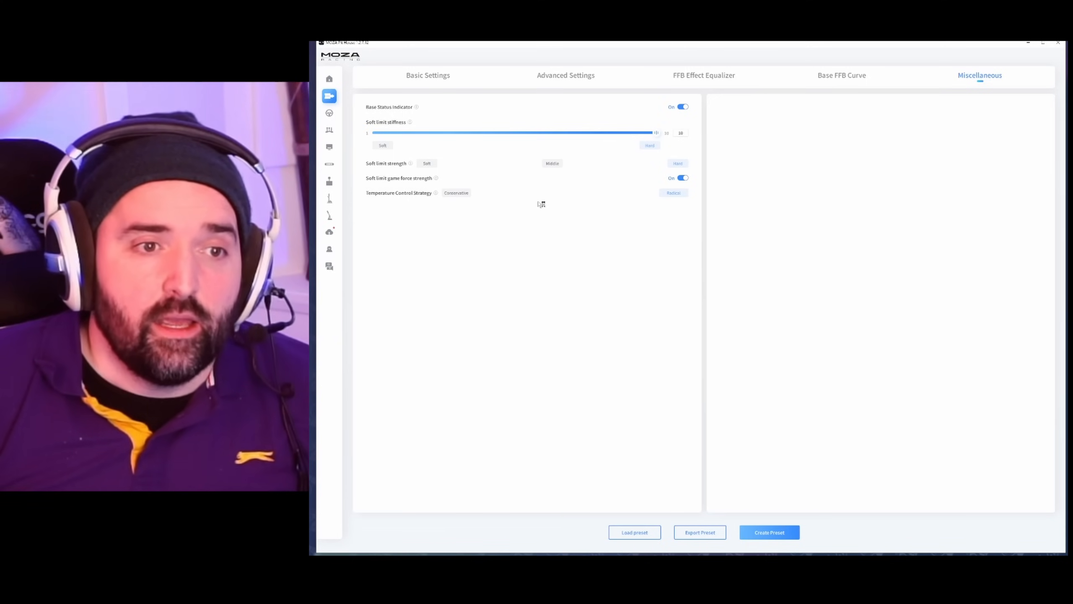
mouse_move(661, 197)
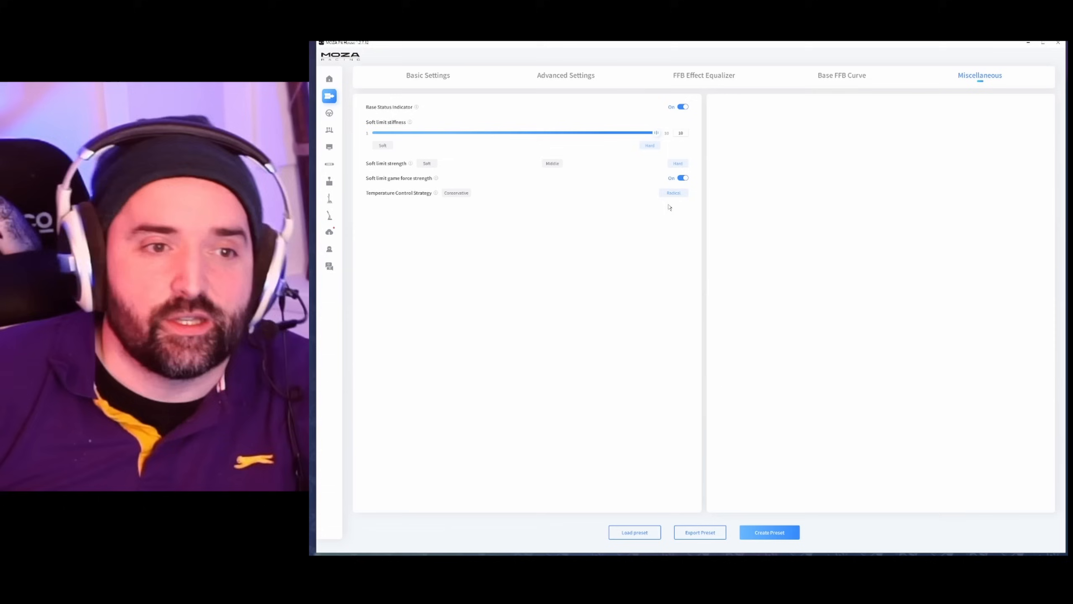
mouse_move(676, 195)
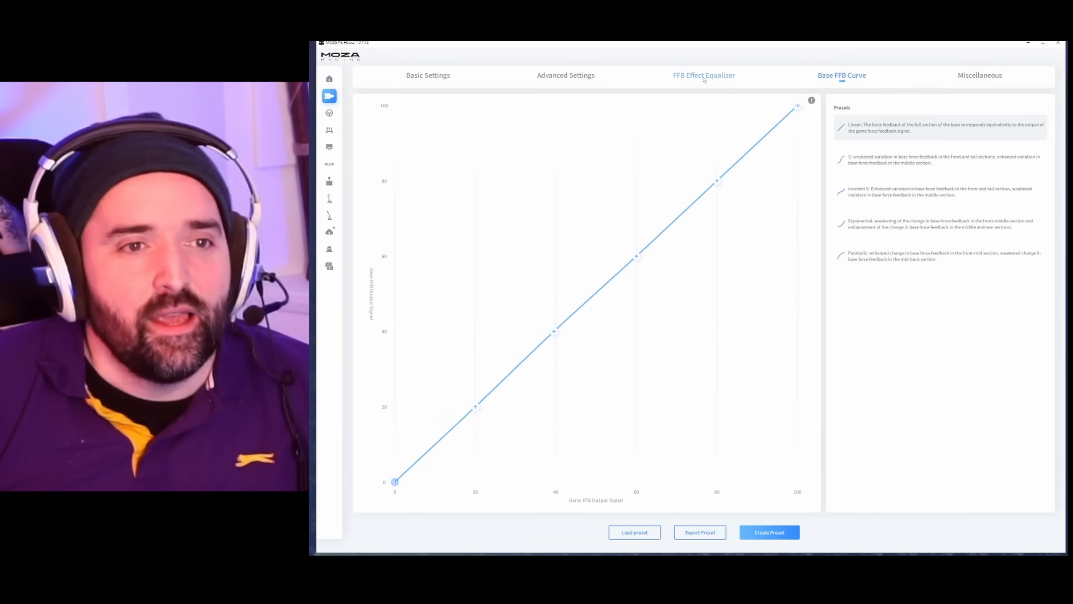
- Compare Basic and Advanced settings, raising the Wheel Damper to about 15
left_click(566, 75)
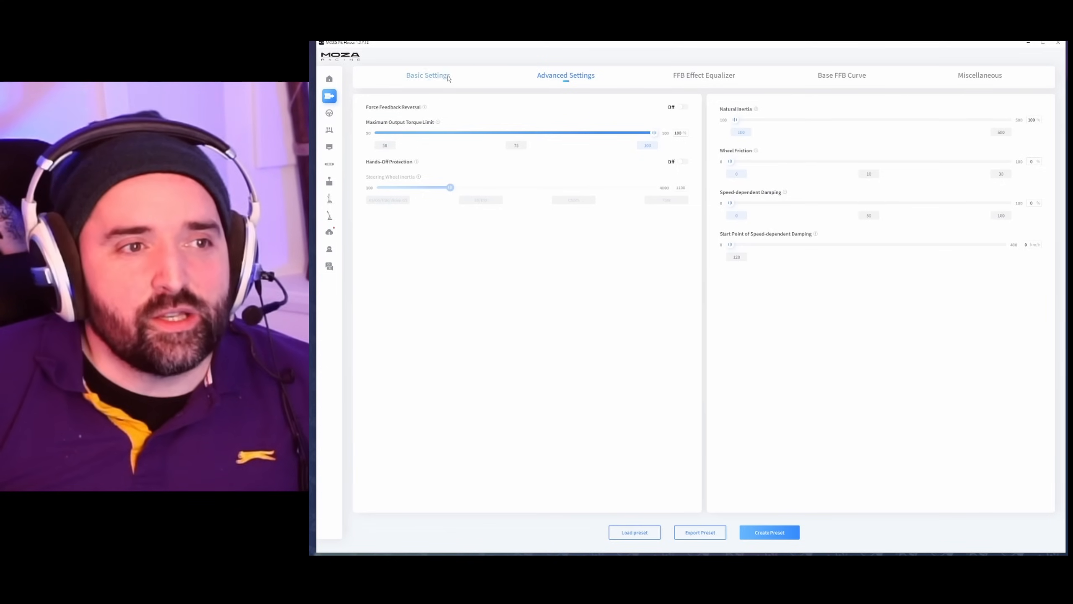
left_click(427, 75)
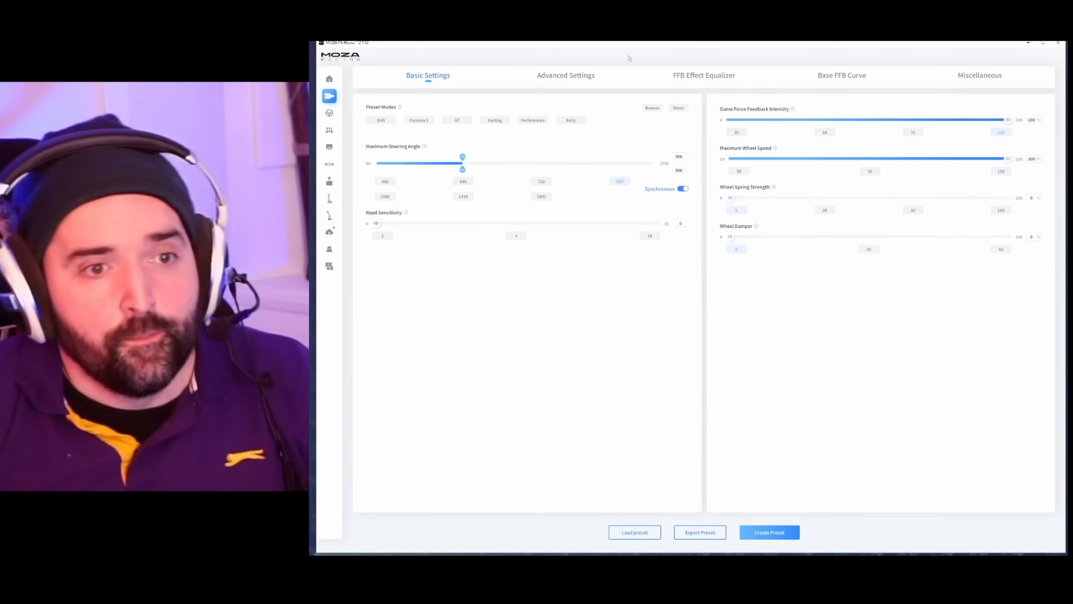
left_click(566, 76)
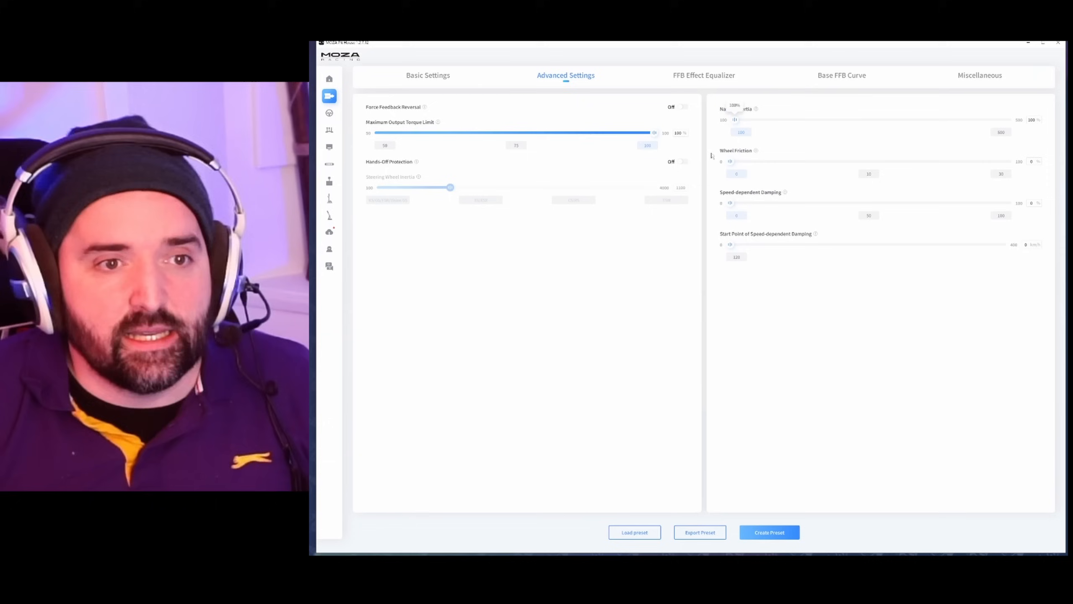
mouse_move(737, 256)
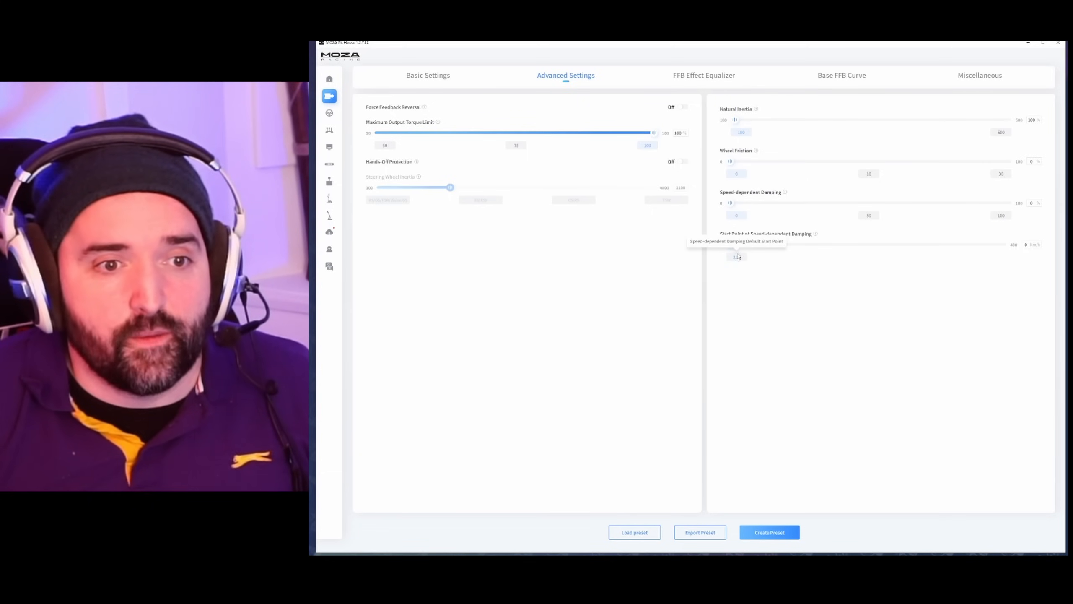
left_click(428, 76)
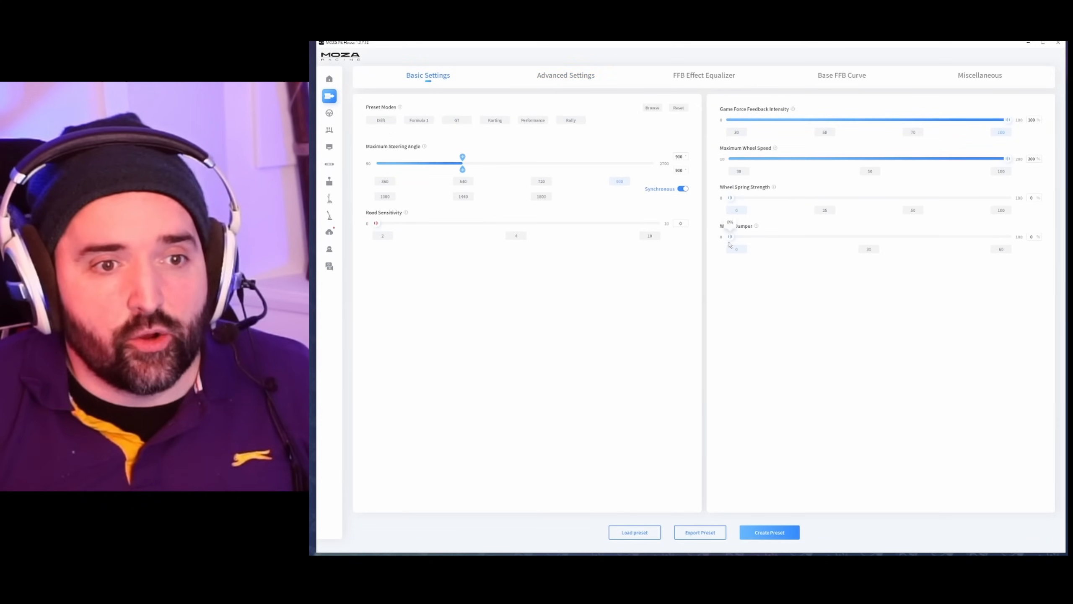
left_click_drag(730, 236, 757, 236)
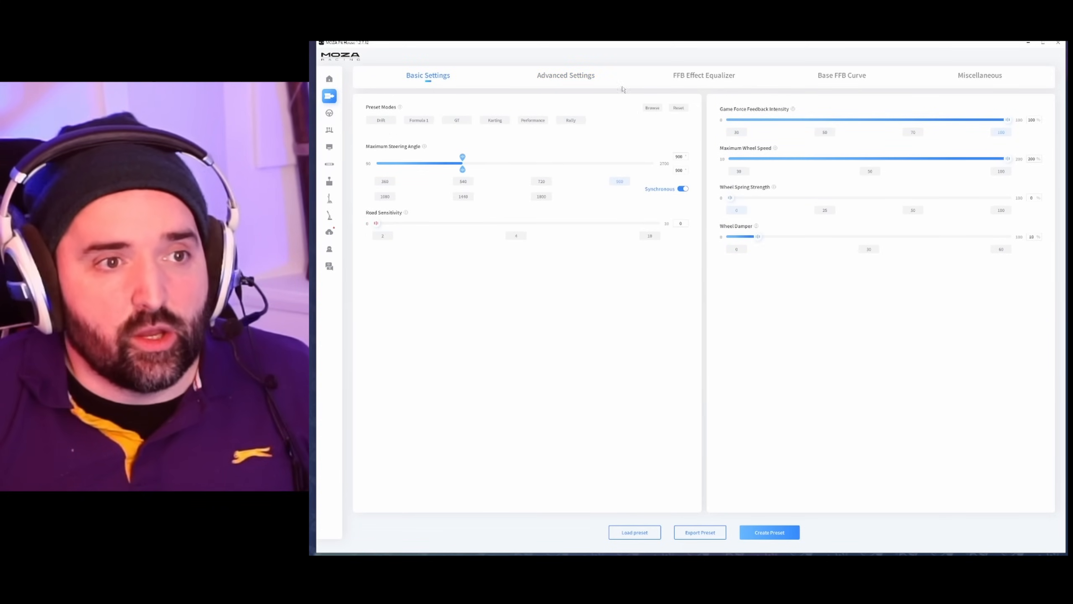
- Test the friction slider in Advanced settings, leave damper at 0, and return to the equalizer
left_click(565, 76)
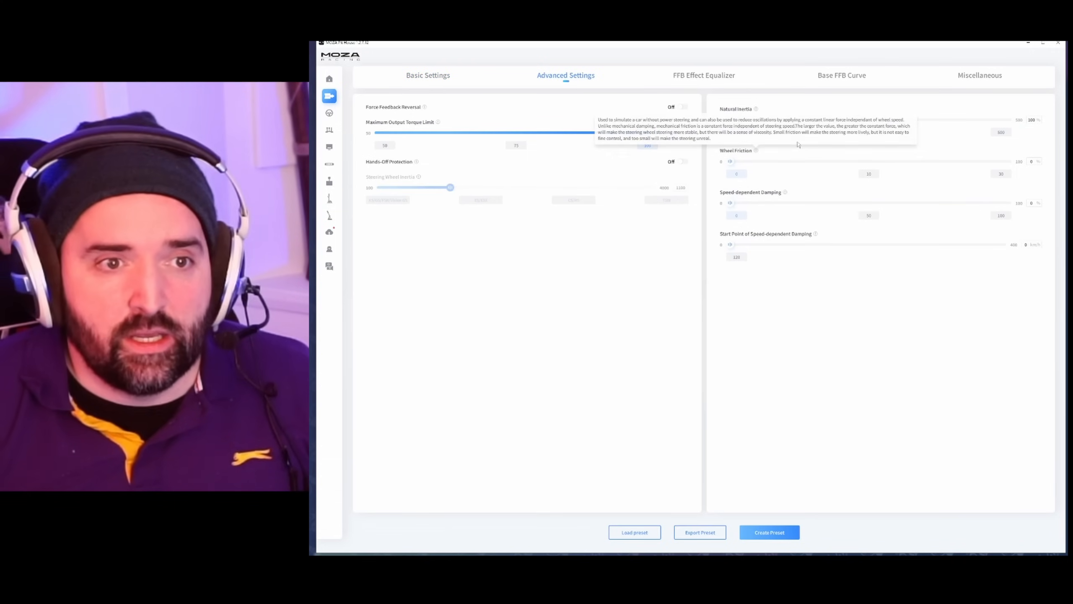
left_click_drag(594, 132, 653, 132)
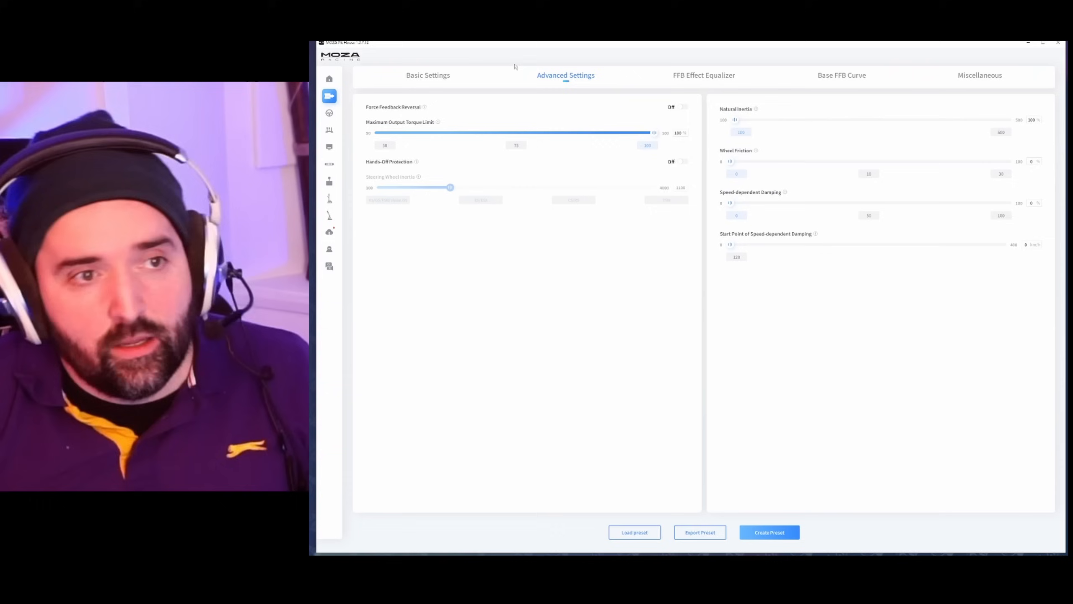
left_click(428, 75)
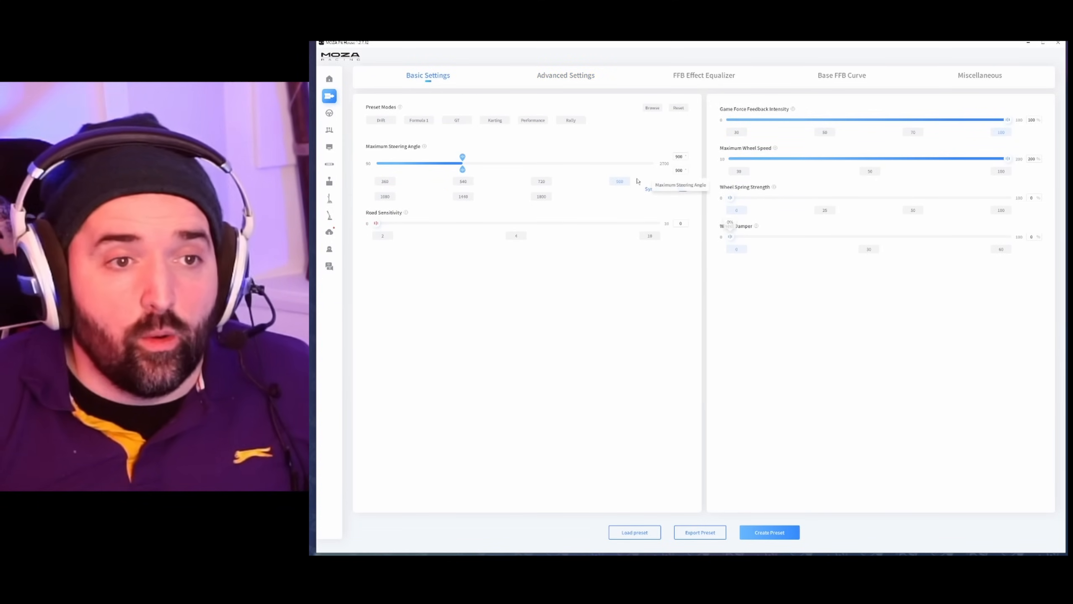
left_click(566, 76)
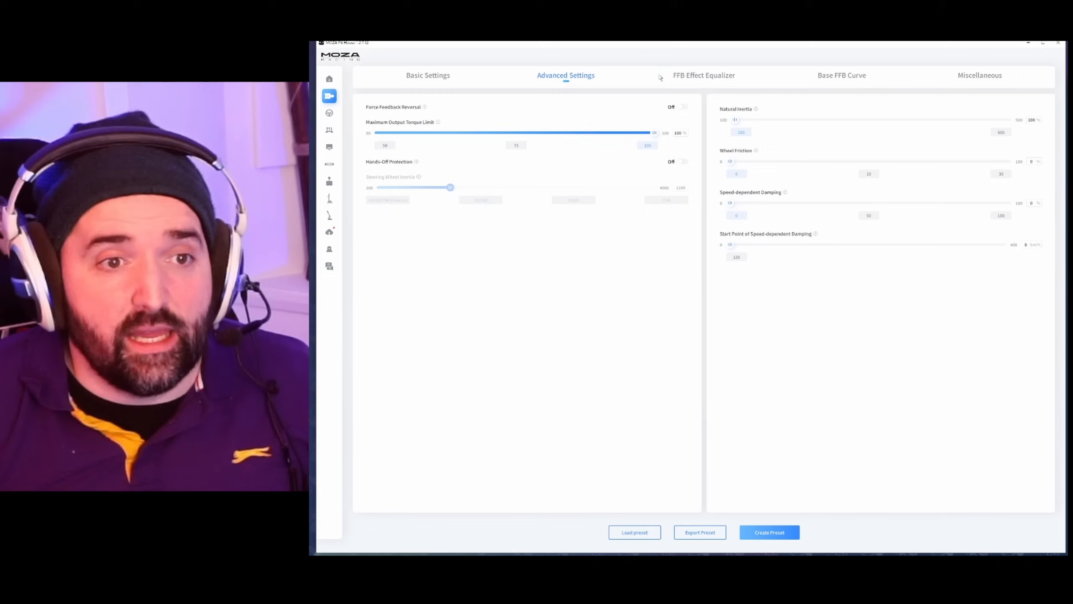
left_click(703, 75)
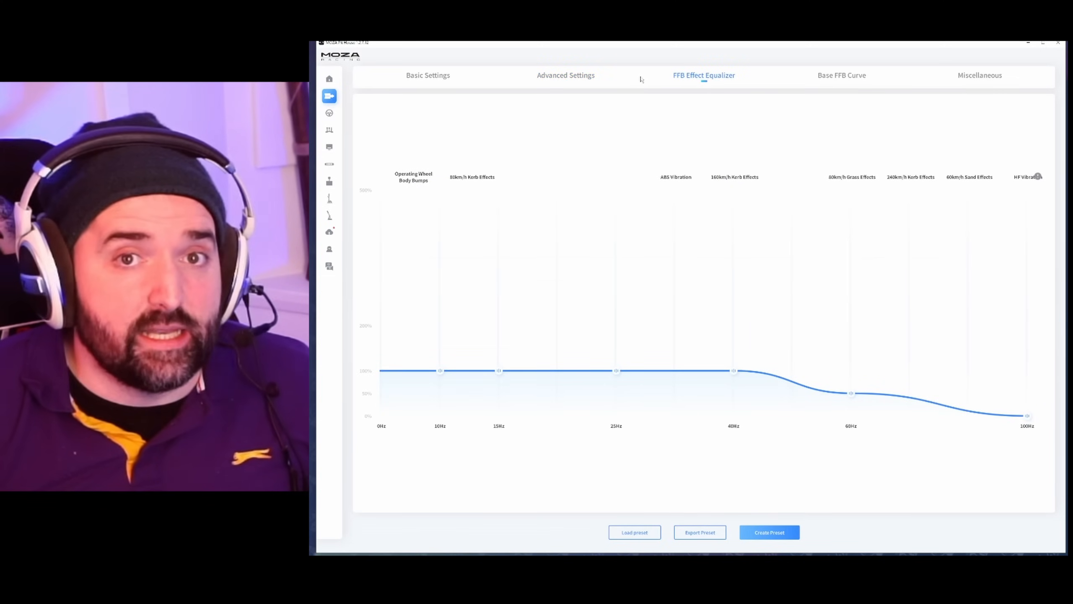
mouse_move(649, 101)
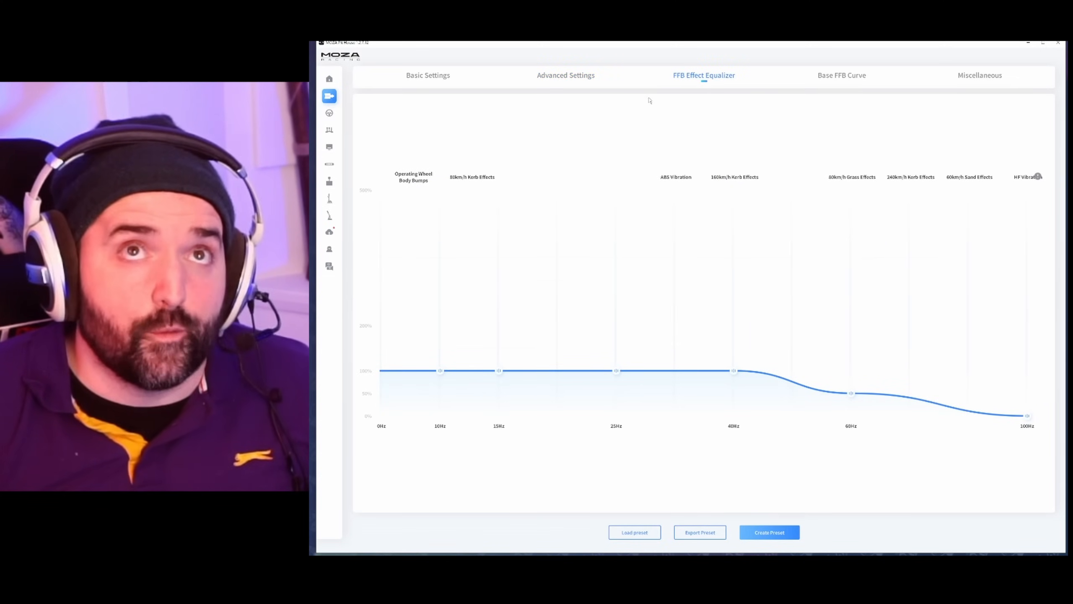
mouse_move(742, 229)
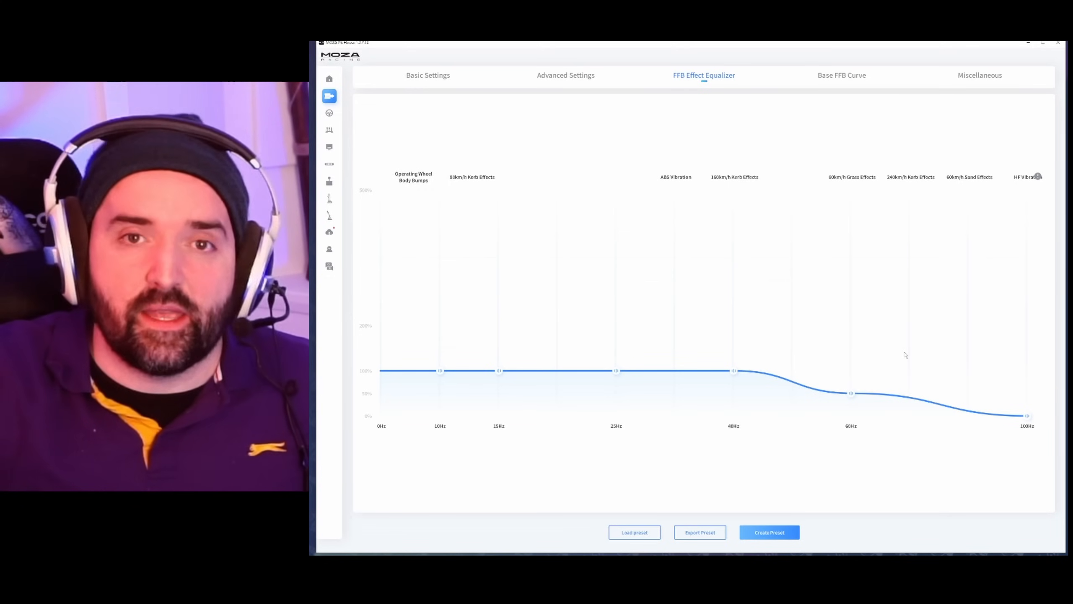
mouse_move(838, 399)
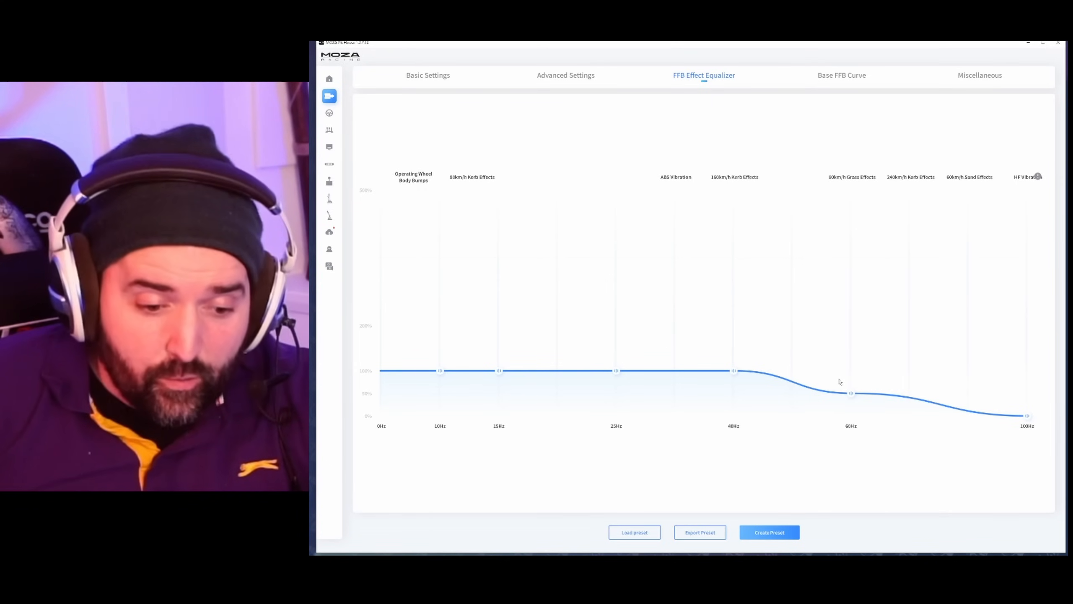
mouse_move(811, 294)
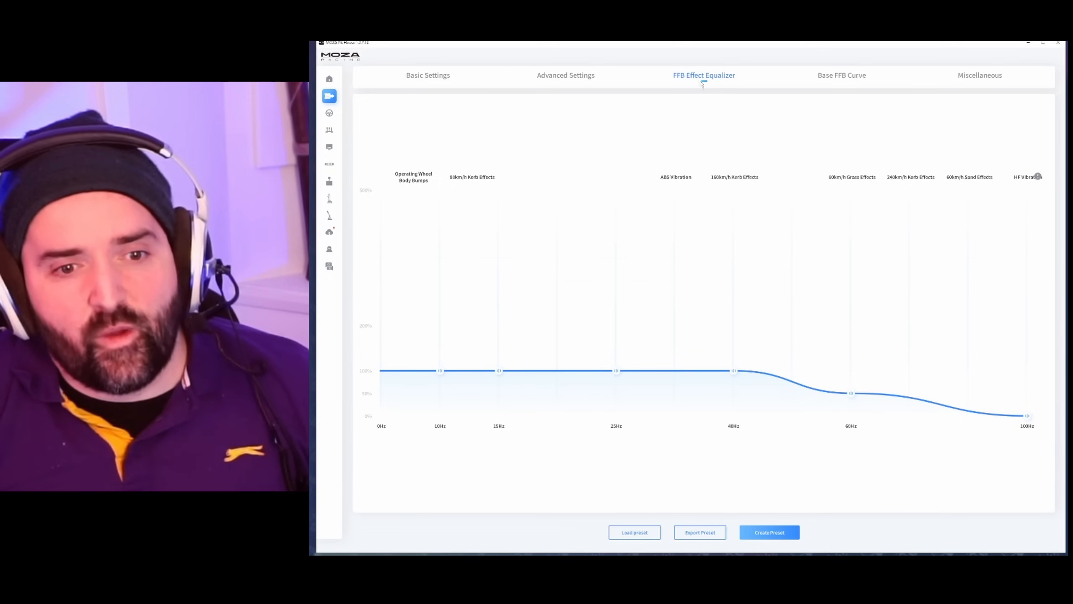
- Nudge the 60Hz band up and down, settling it at roughly half with 100Hz at zero
left_click_drag(851, 392, 850, 402)
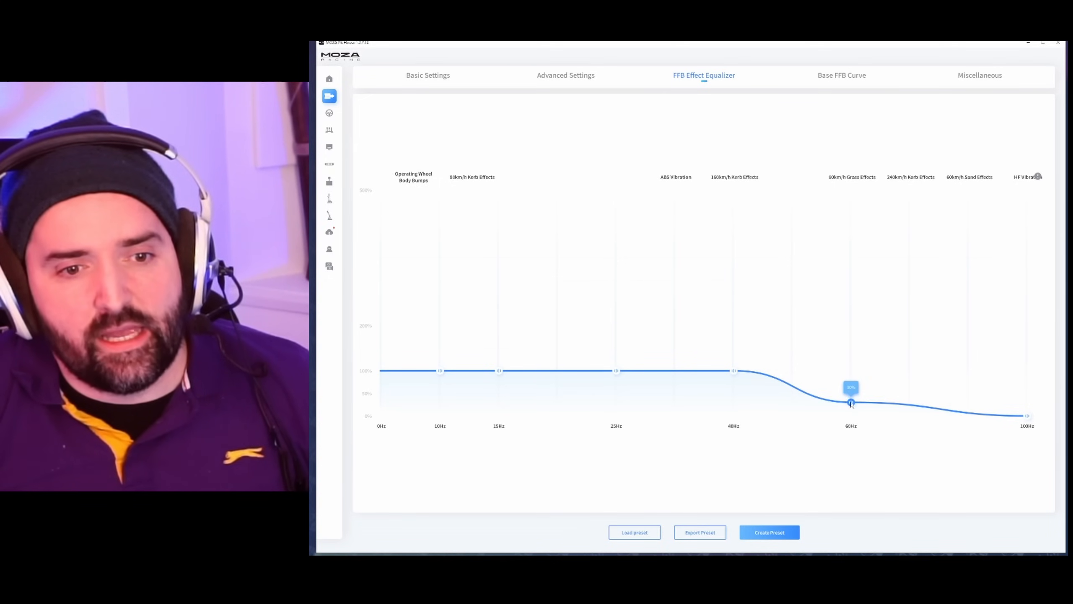
left_click_drag(850, 402, 851, 379)
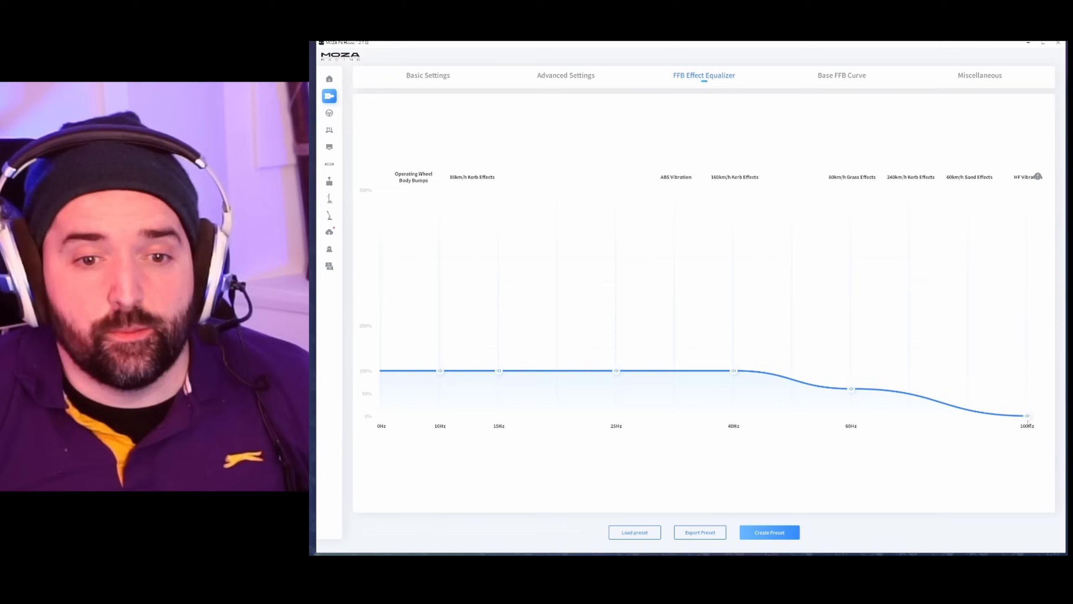
left_click_drag(852, 389, 851, 398)
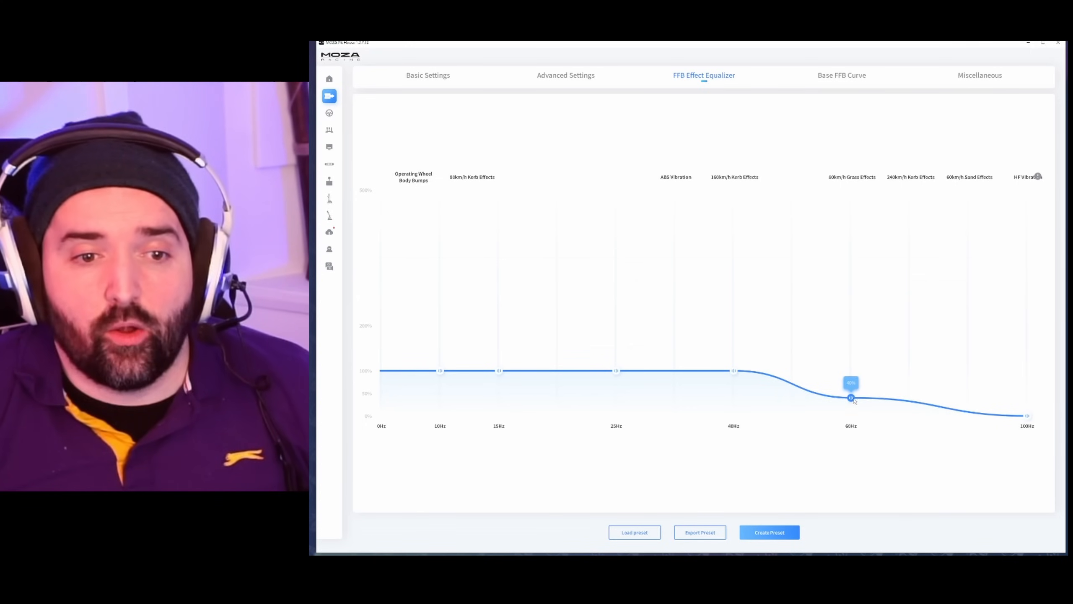
left_click_drag(850, 398, 850, 392)
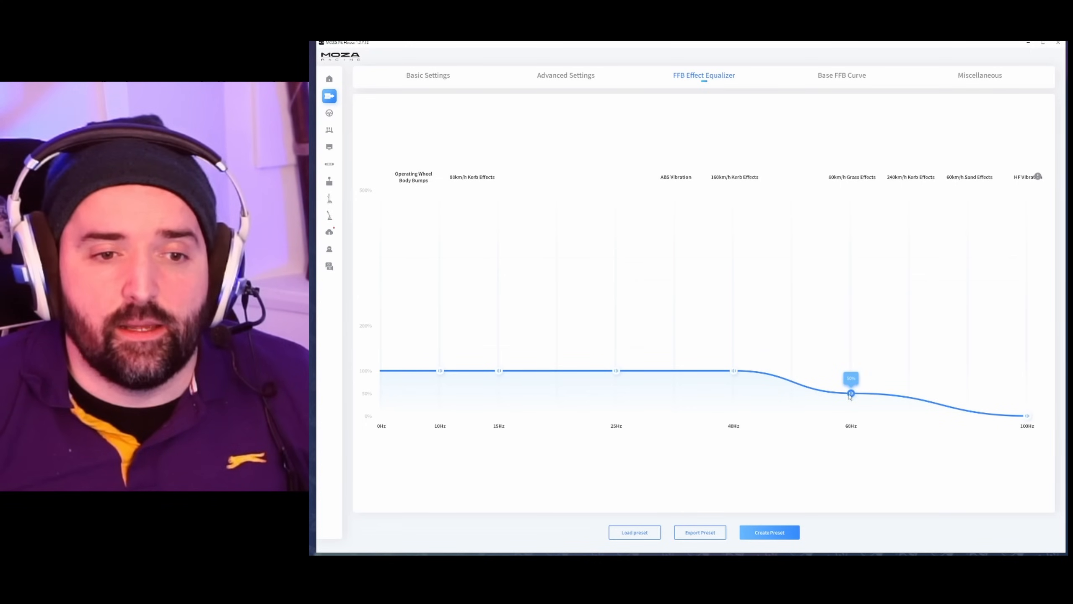